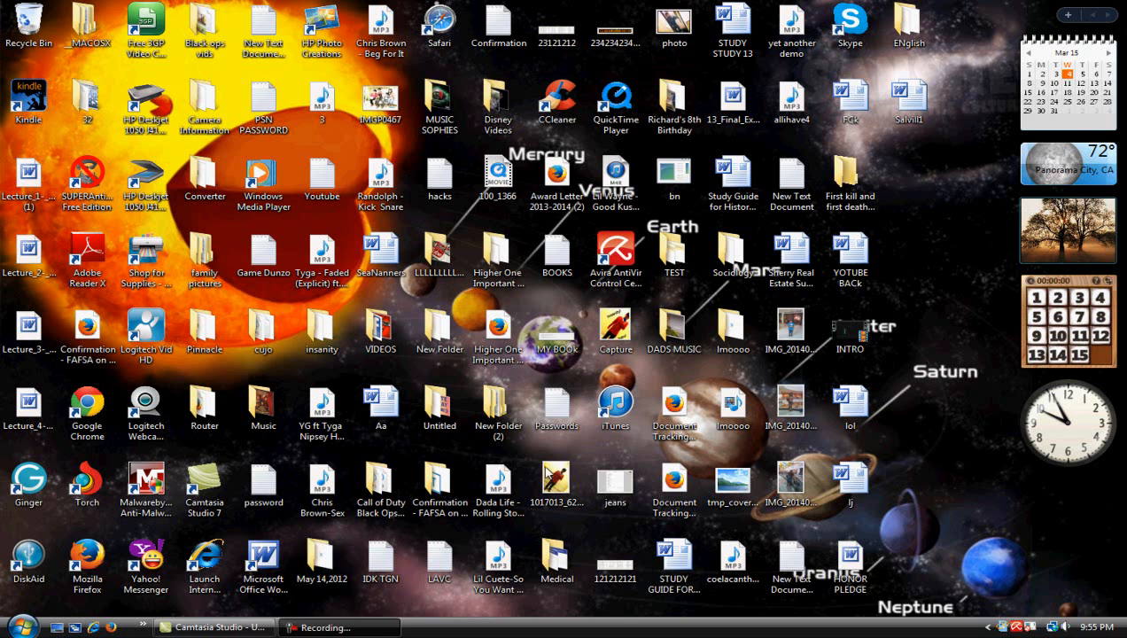
pyautogui.moveTo(734, 332)
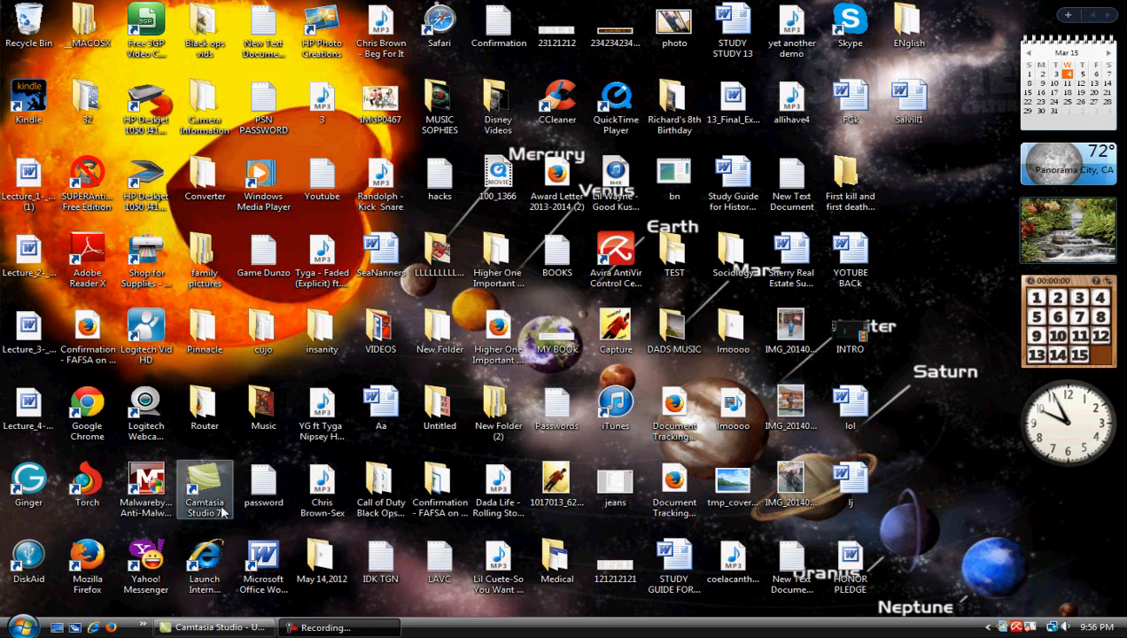
pyautogui.moveTo(202, 452)
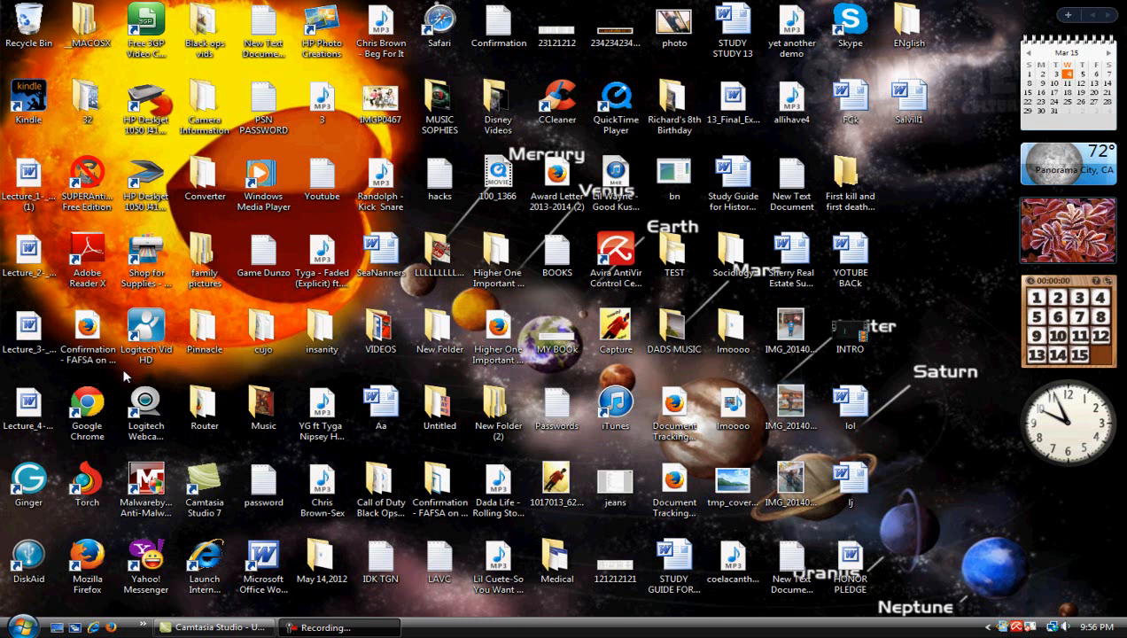
pyautogui.moveTo(117, 387)
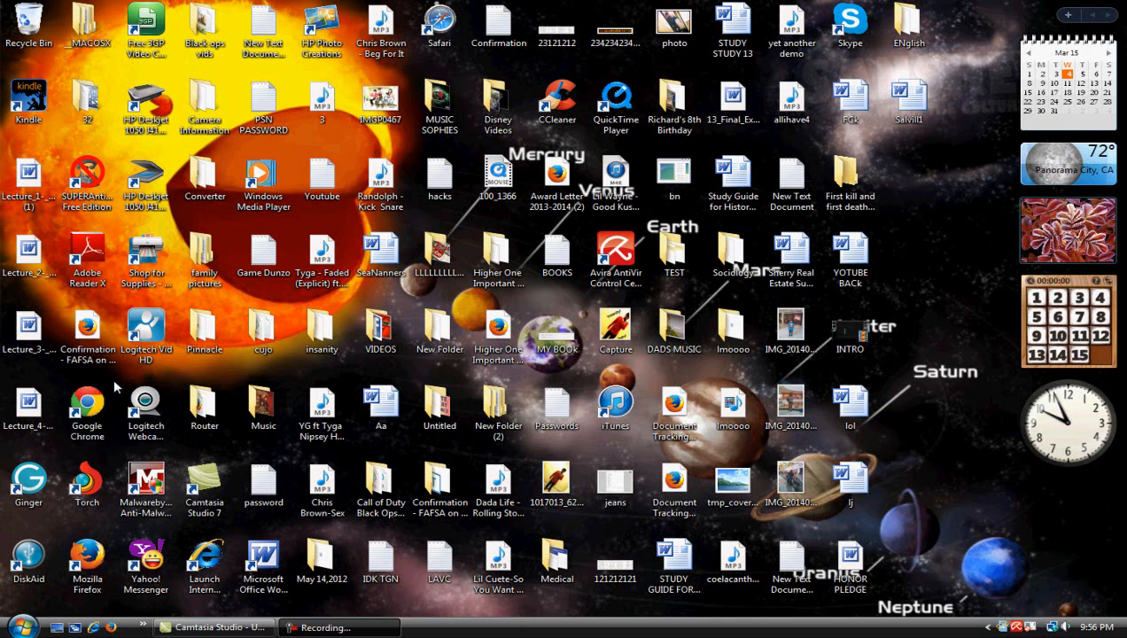
# Launch Chrome and bring up the Google search page.
pyautogui.click(87, 407)
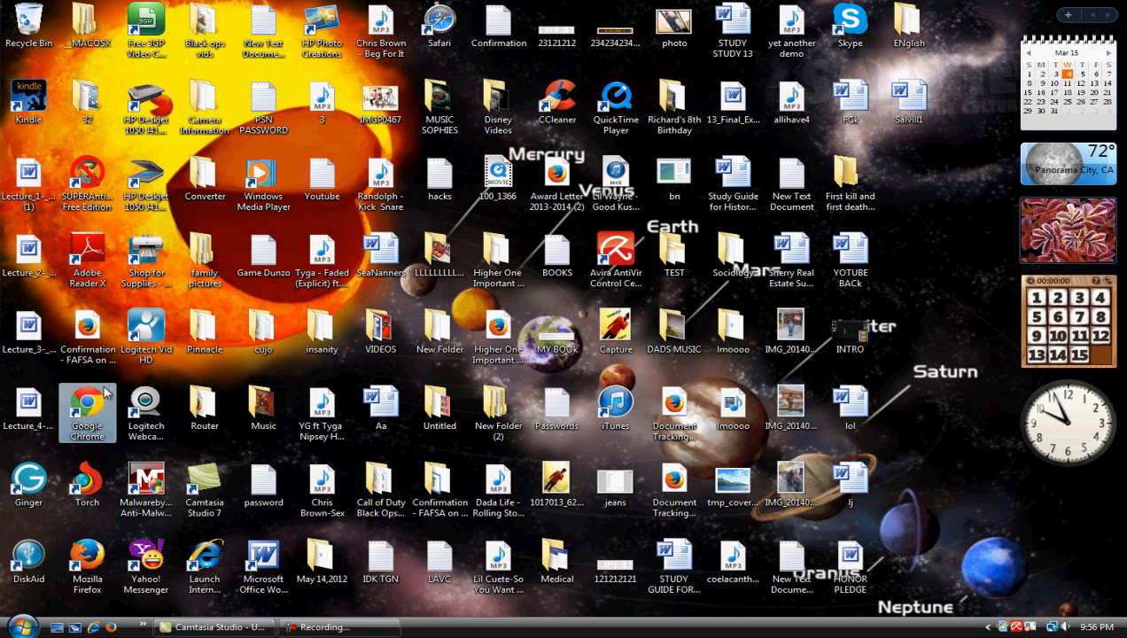
pyautogui.doubleClick(87, 404)
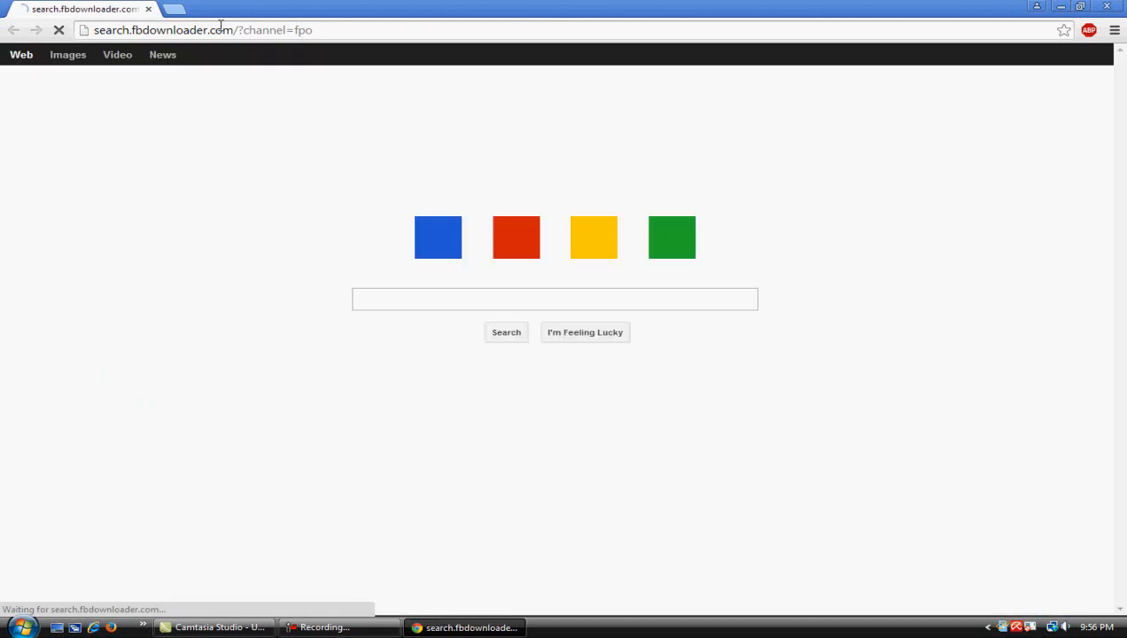
pyautogui.click(553, 297)
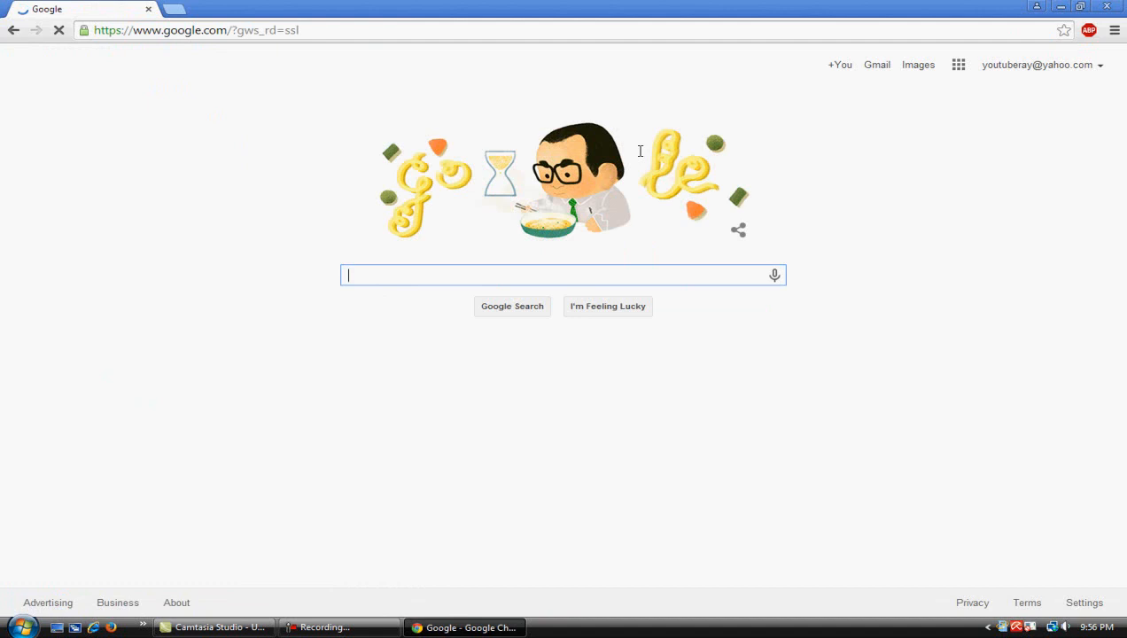
pyautogui.moveTo(599, 181)
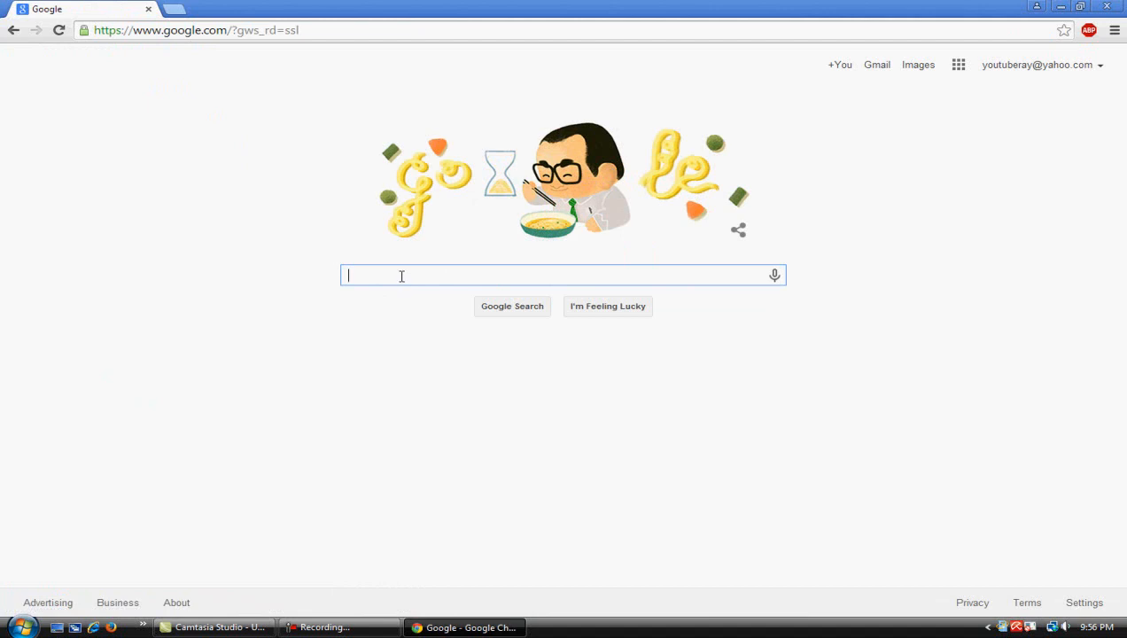
# Search 'youtube banner art maker' and choose the Panzoid Backgrounder result.
pyautogui.write('you')
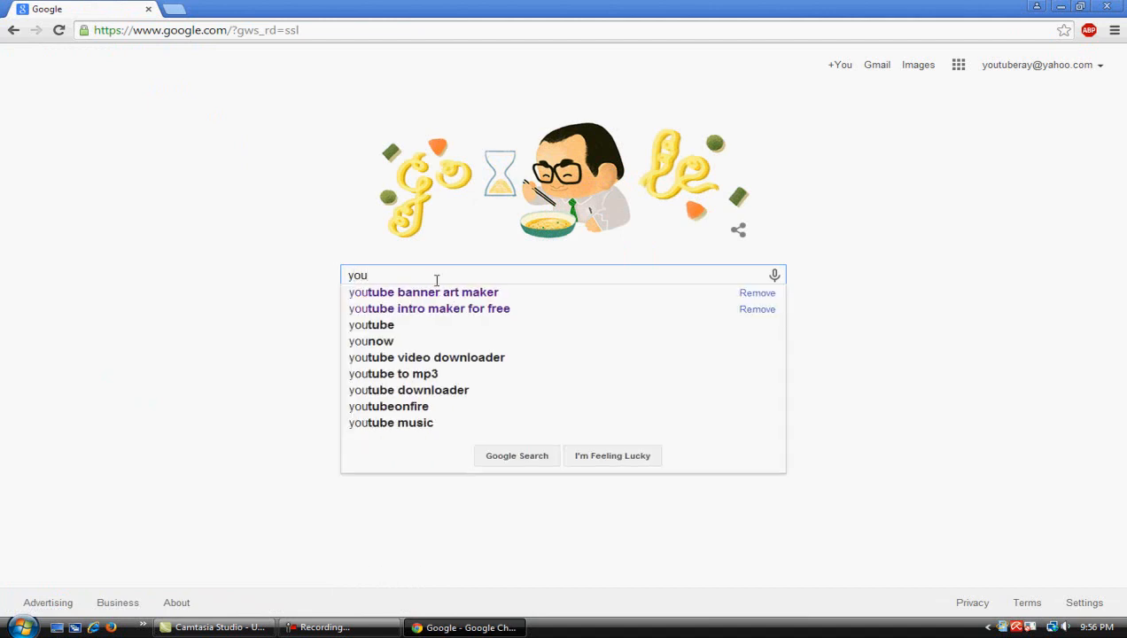
pyautogui.click(422, 290)
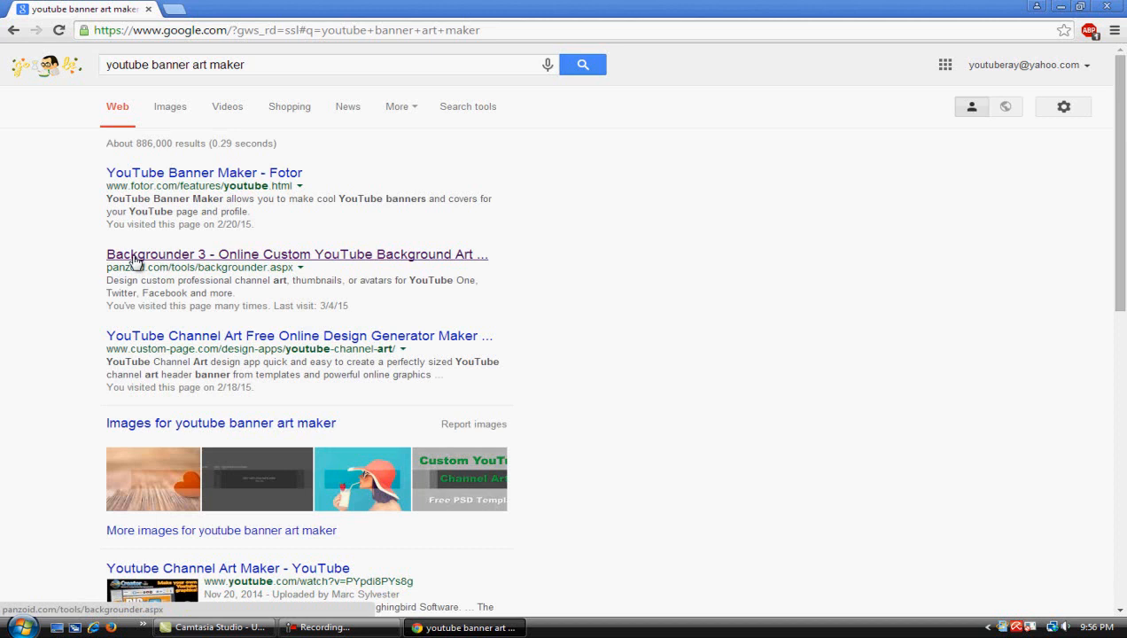
pyautogui.click(298, 255)
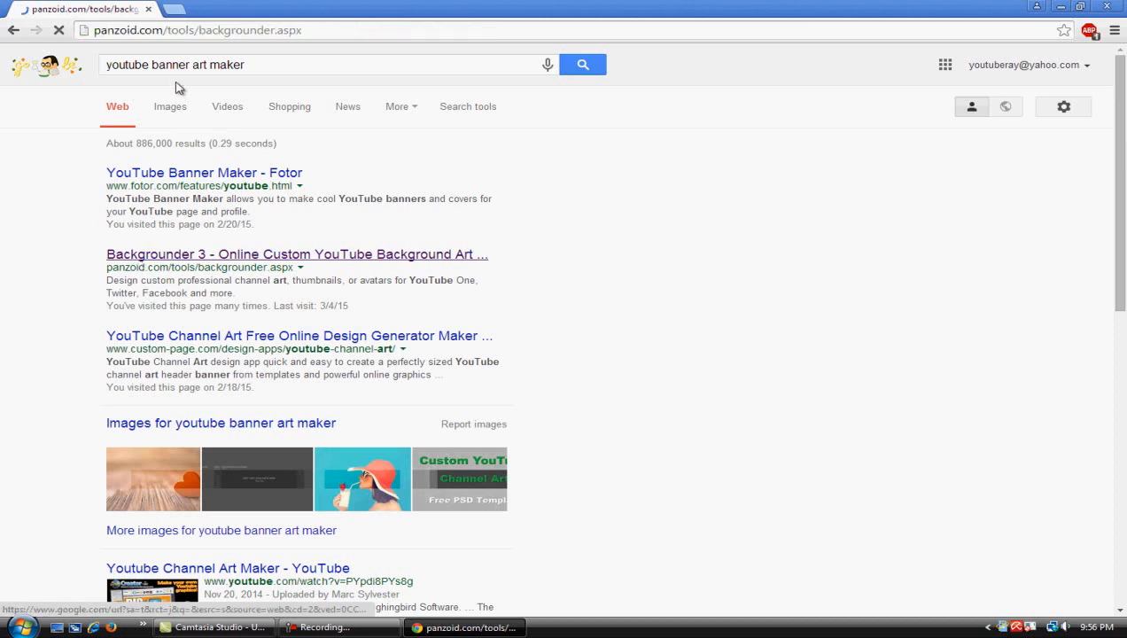
# Make the canvas a YouTube Thumbnail and expand the ready-made Templates list.
pyautogui.click(298, 253)
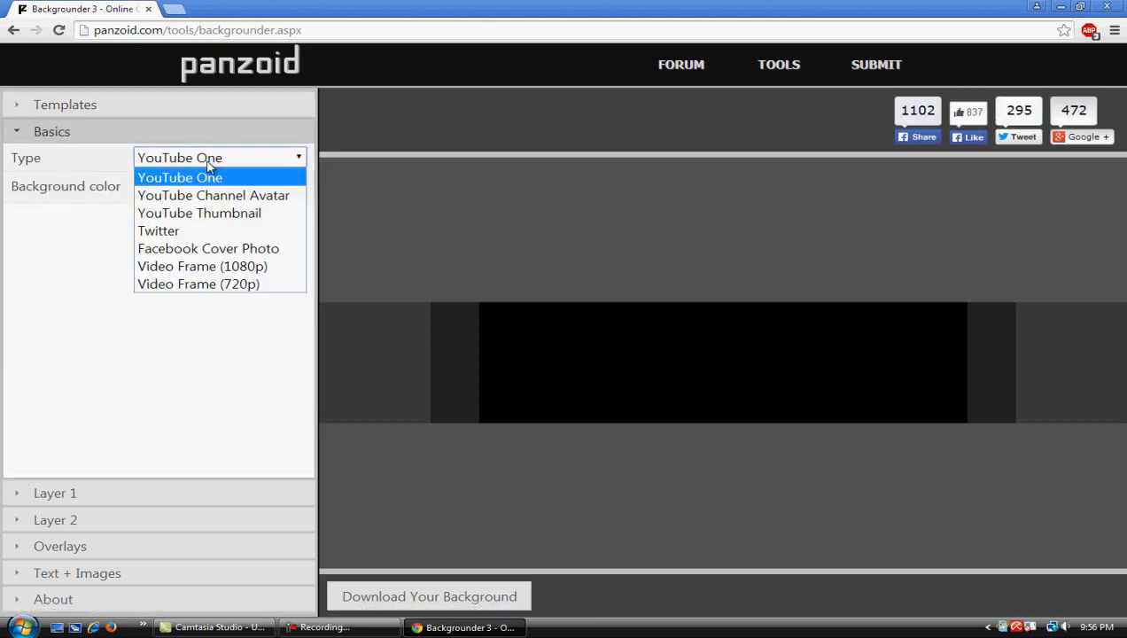
pyautogui.moveTo(223, 182)
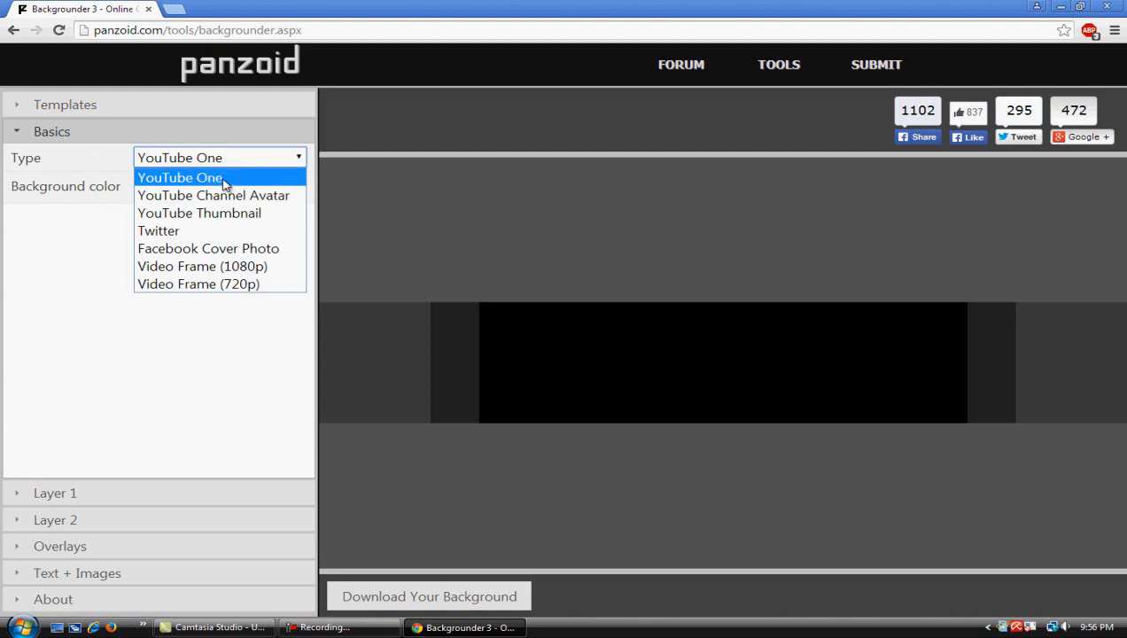
pyautogui.moveTo(299, 163)
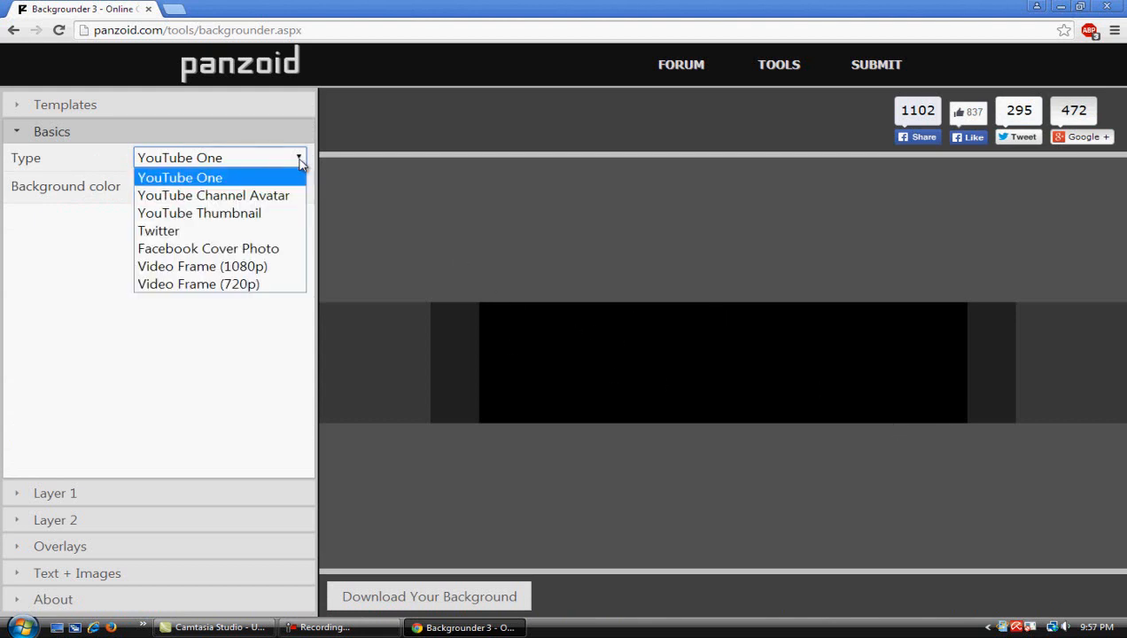
pyautogui.click(212, 195)
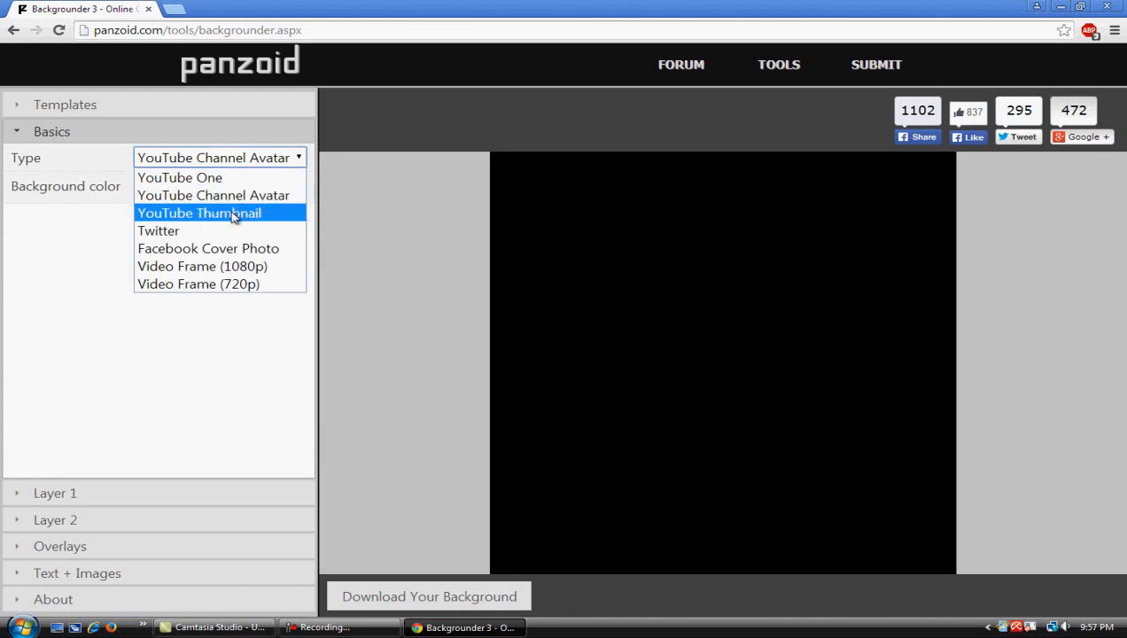
pyautogui.click(198, 212)
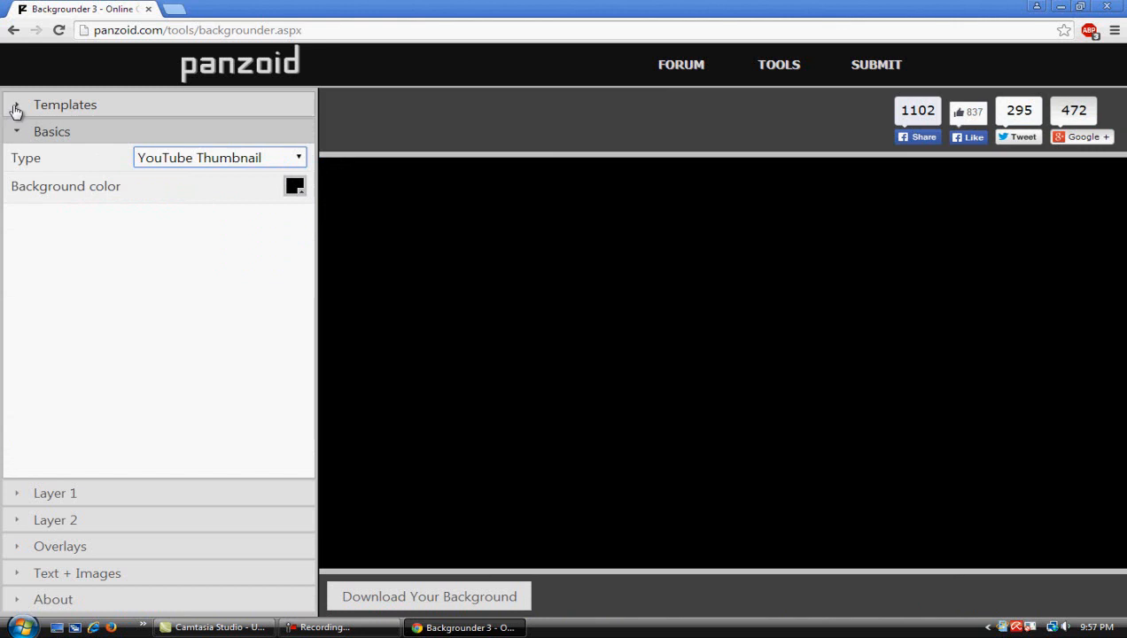
pyautogui.click(64, 105)
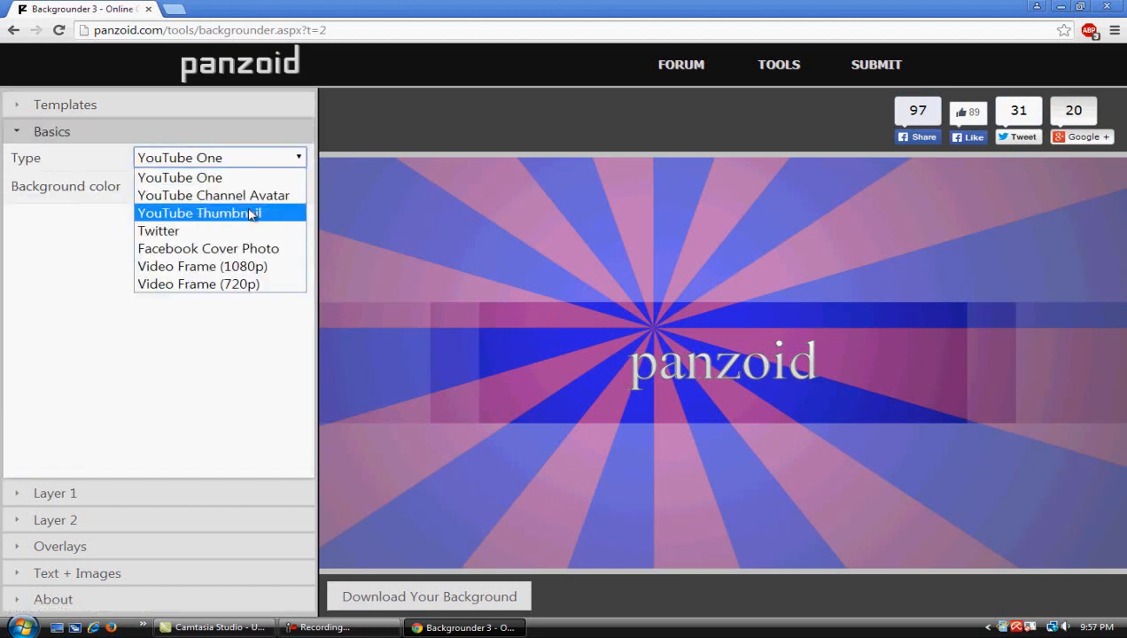
# Keep the YouTube Thumbnail type and set Layer 1's first sunburst colour to black.
pyautogui.click(199, 213)
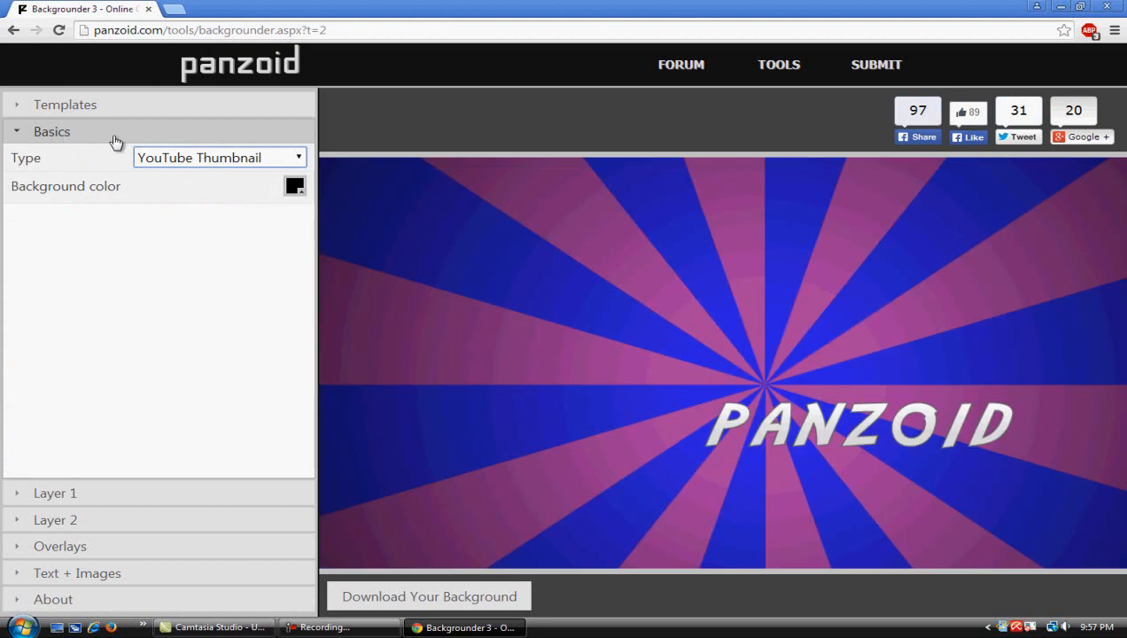
pyautogui.moveTo(777, 427)
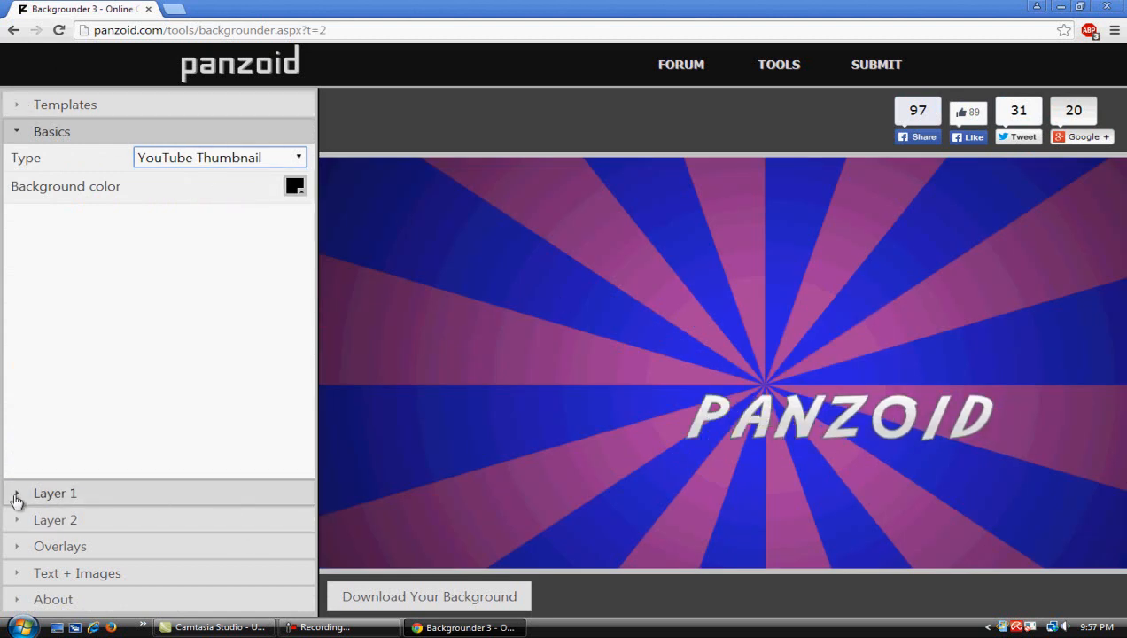
pyautogui.click(55, 492)
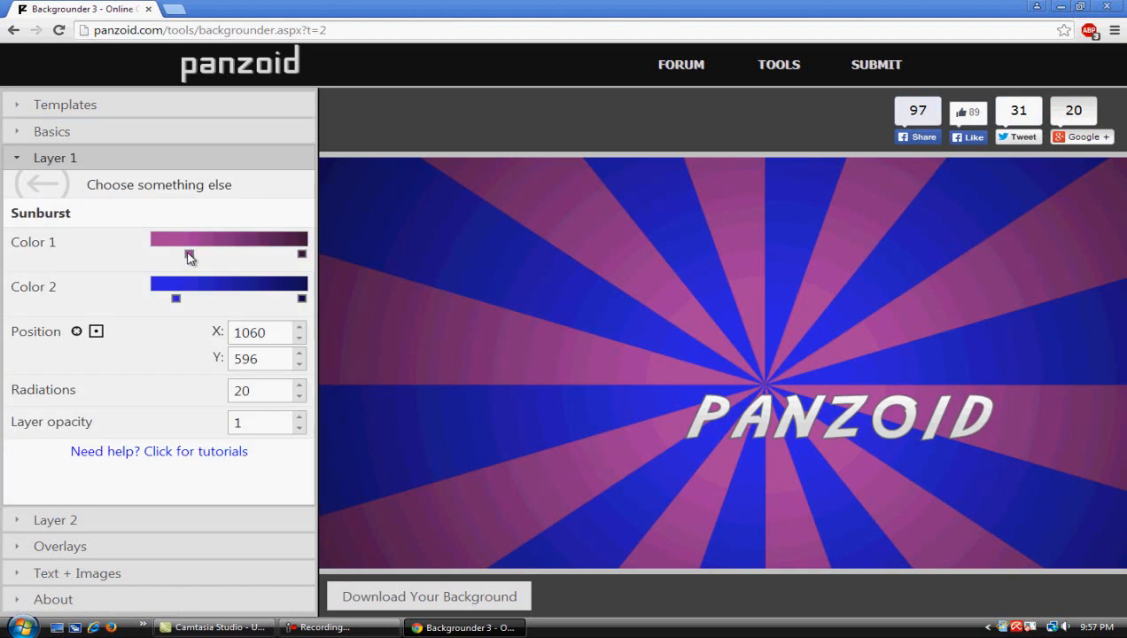
pyautogui.click(228, 239)
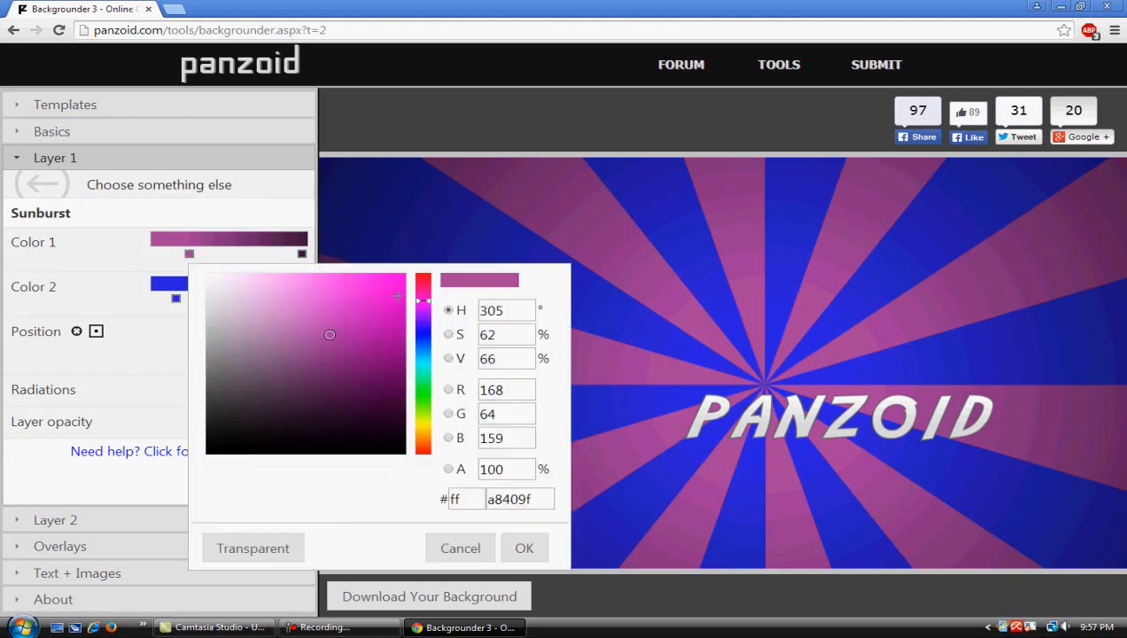
pyautogui.click(421, 284)
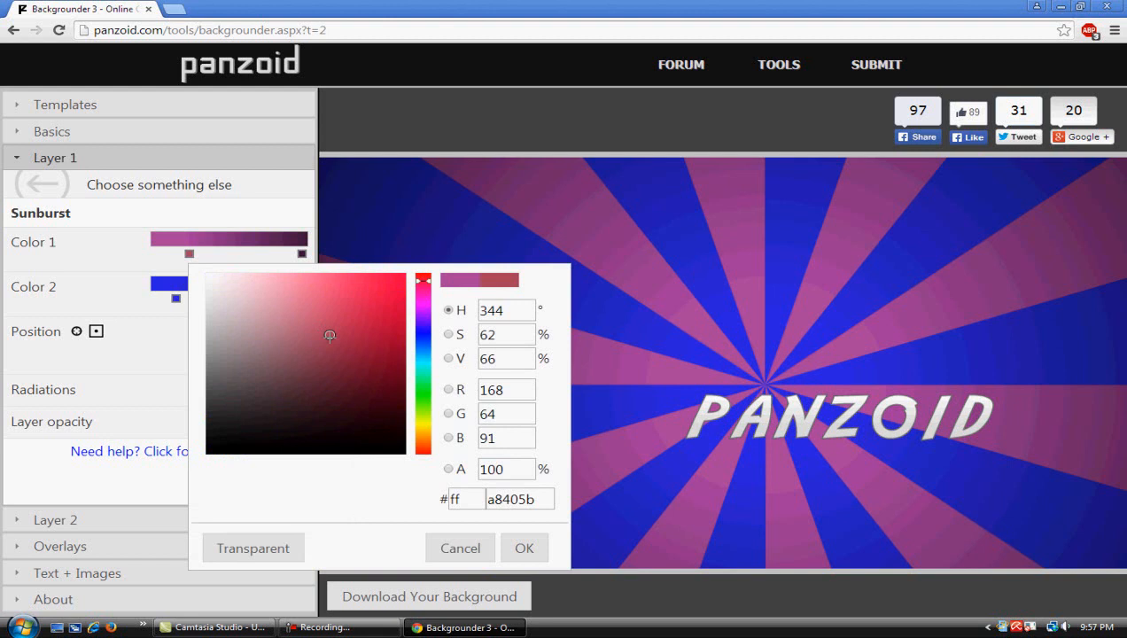
pyautogui.click(524, 548)
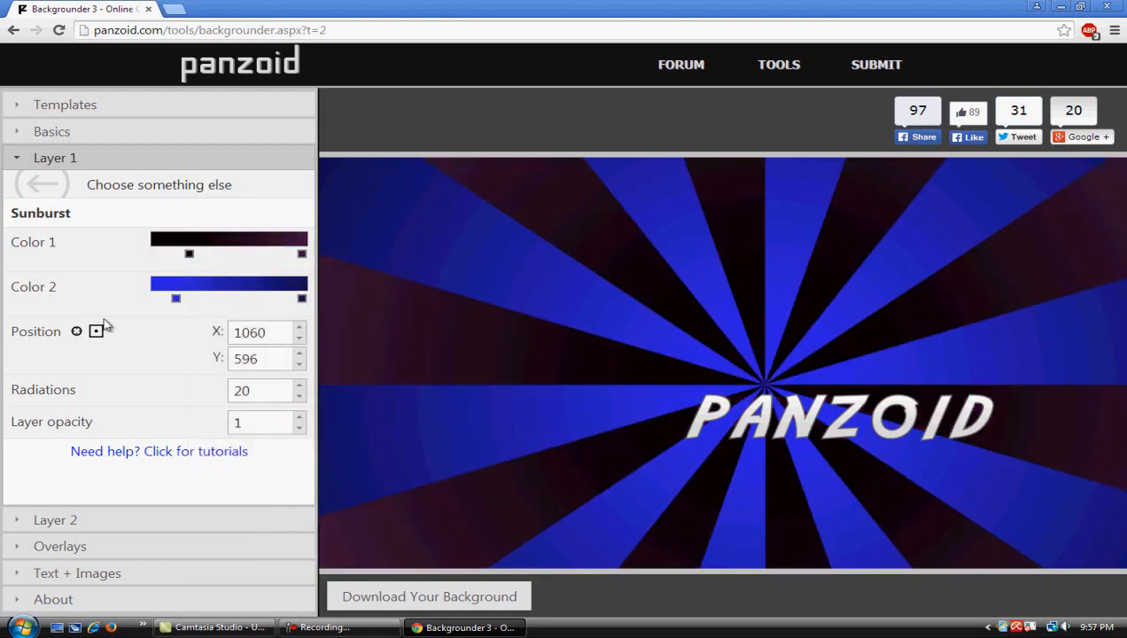
pyautogui.moveTo(163, 308)
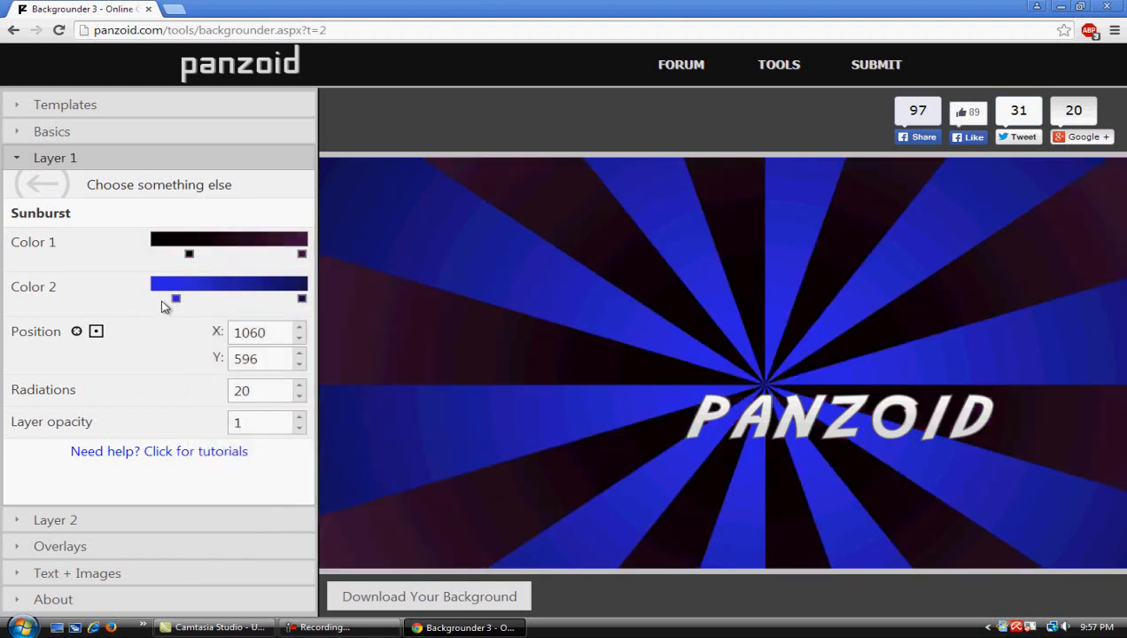
# Set the second sunburst colour to bright red (#f20a47).
pyautogui.click(229, 284)
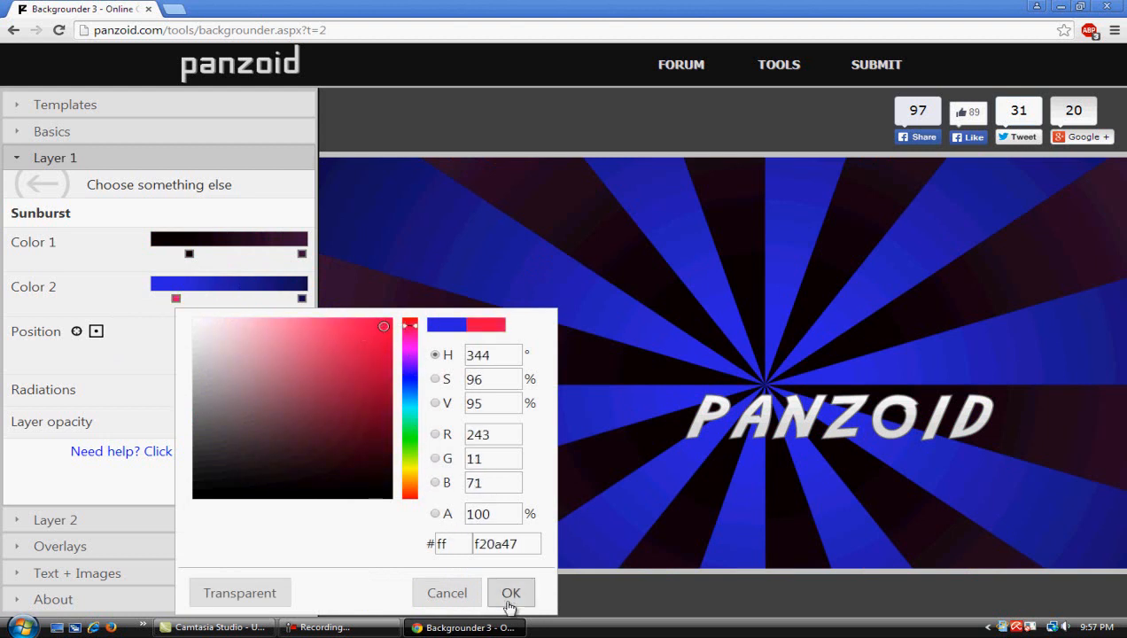
pyautogui.click(510, 592)
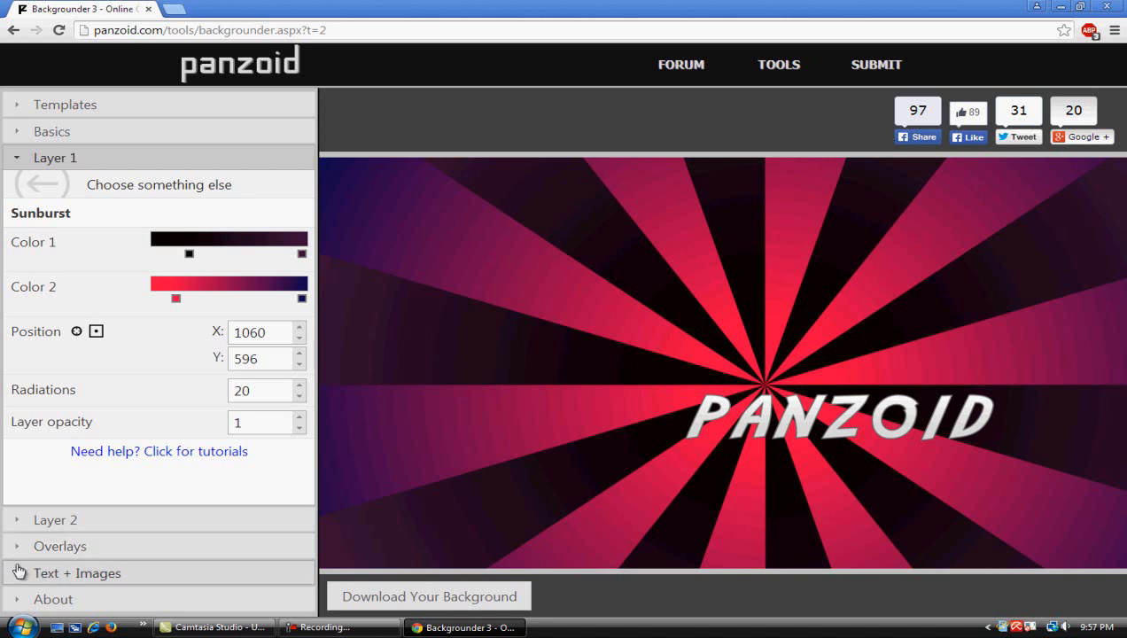
# In Text + Images, replace the 'panzoid' sprite text with 'Commentary' and browse the fonts.
pyautogui.click(78, 572)
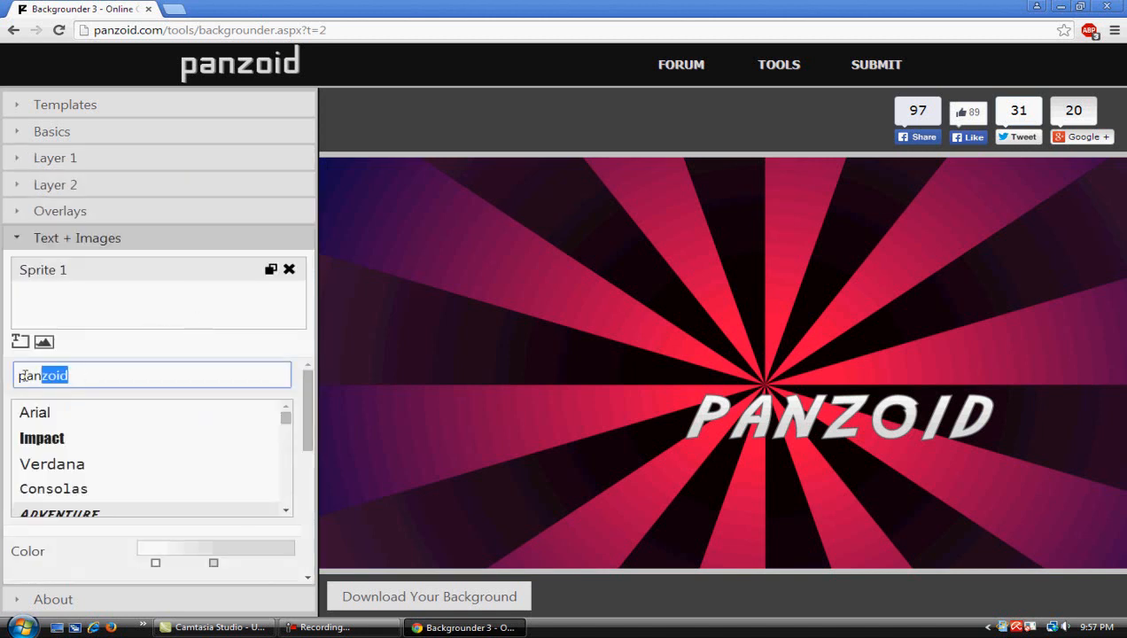
pyautogui.write('Commentar')
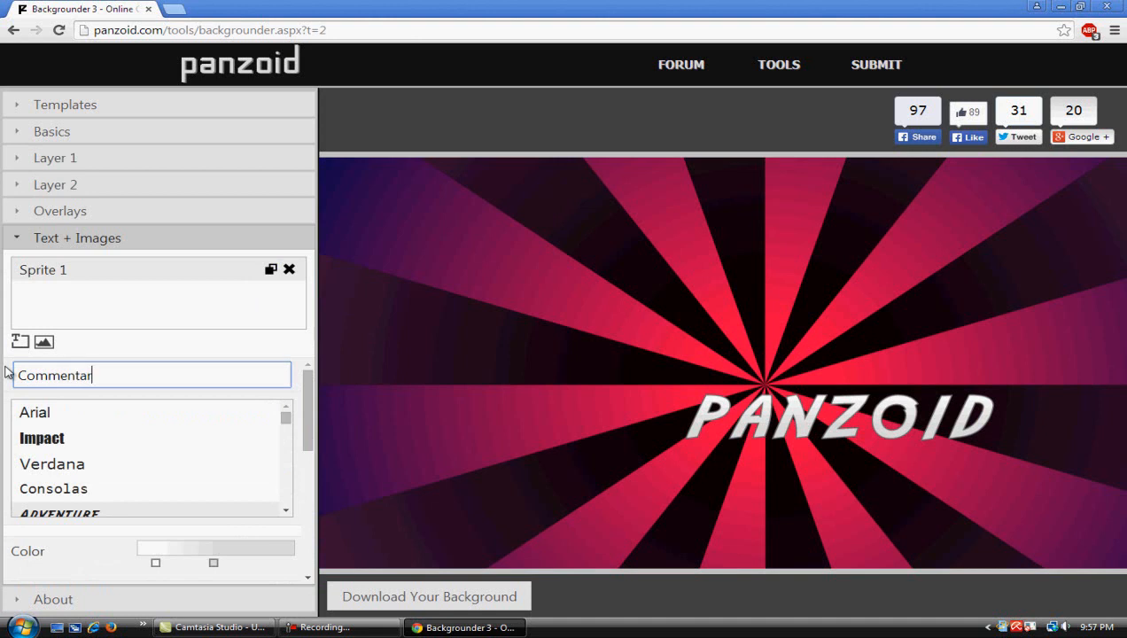
pyautogui.write('y')
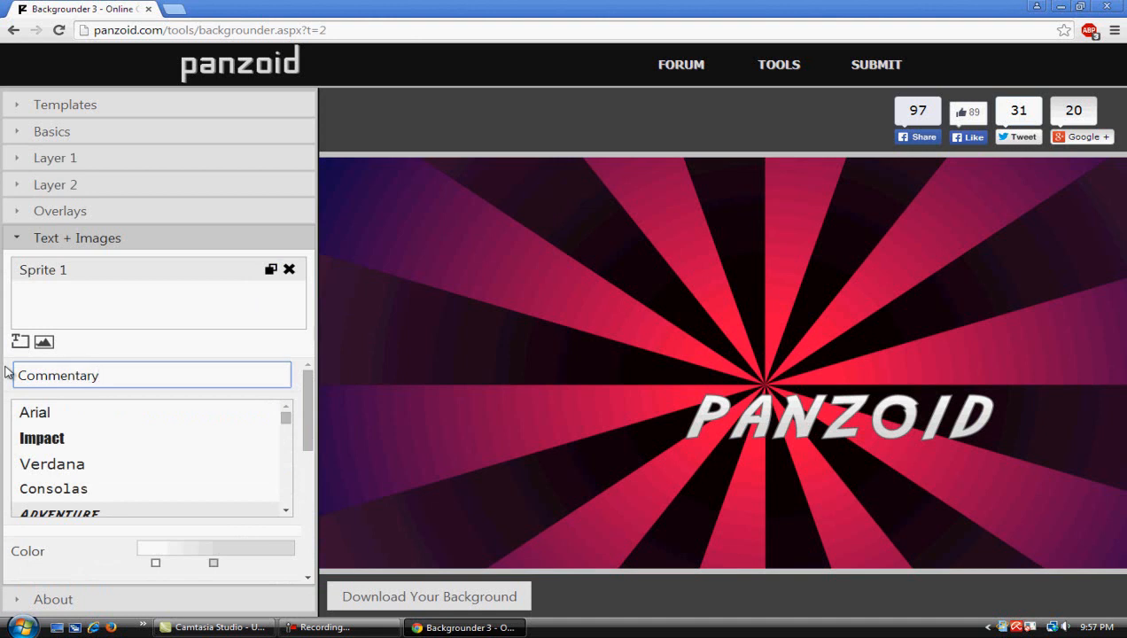
pyautogui.moveTo(315, 411)
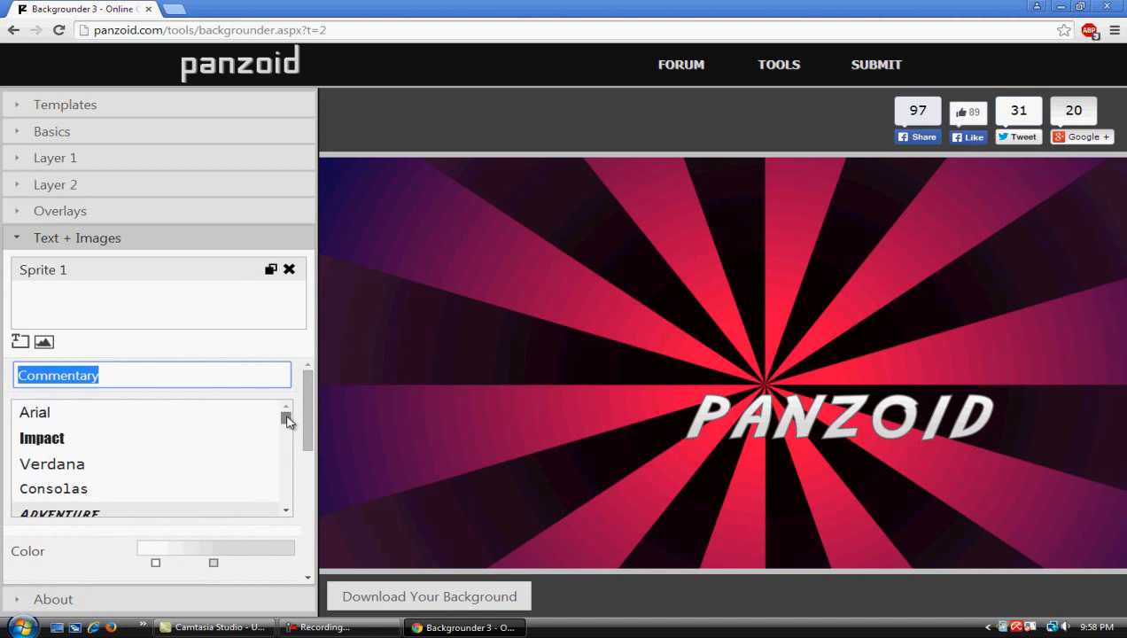
pyautogui.scroll(-3)
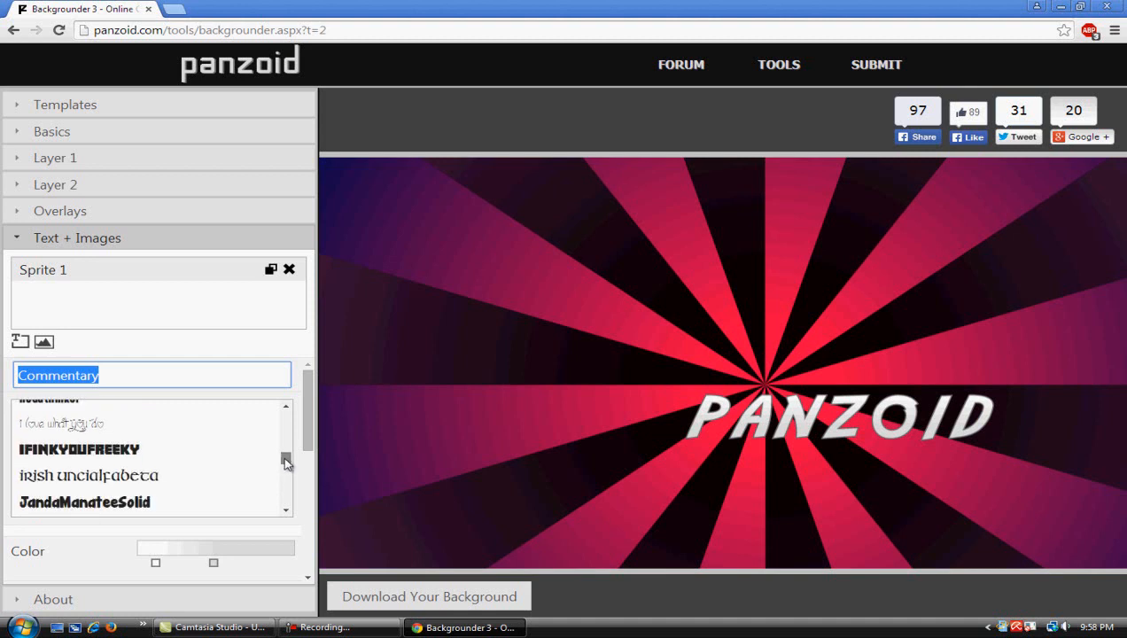
pyautogui.scroll(-3)
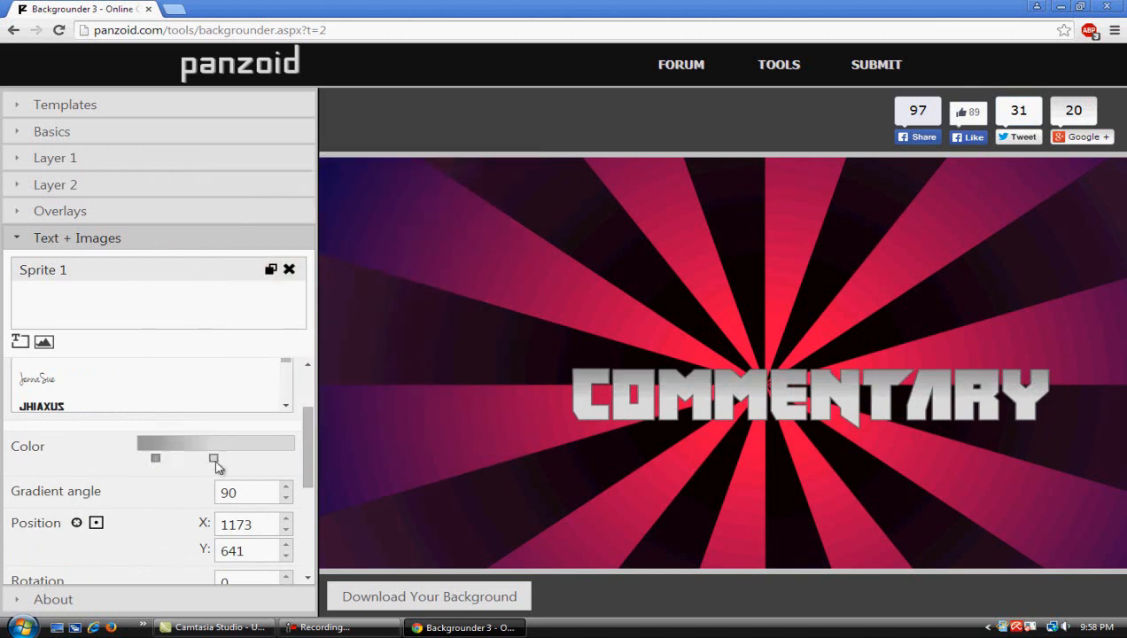
# Change the text gradient stop to a darker gray fill.
pyautogui.click(214, 457)
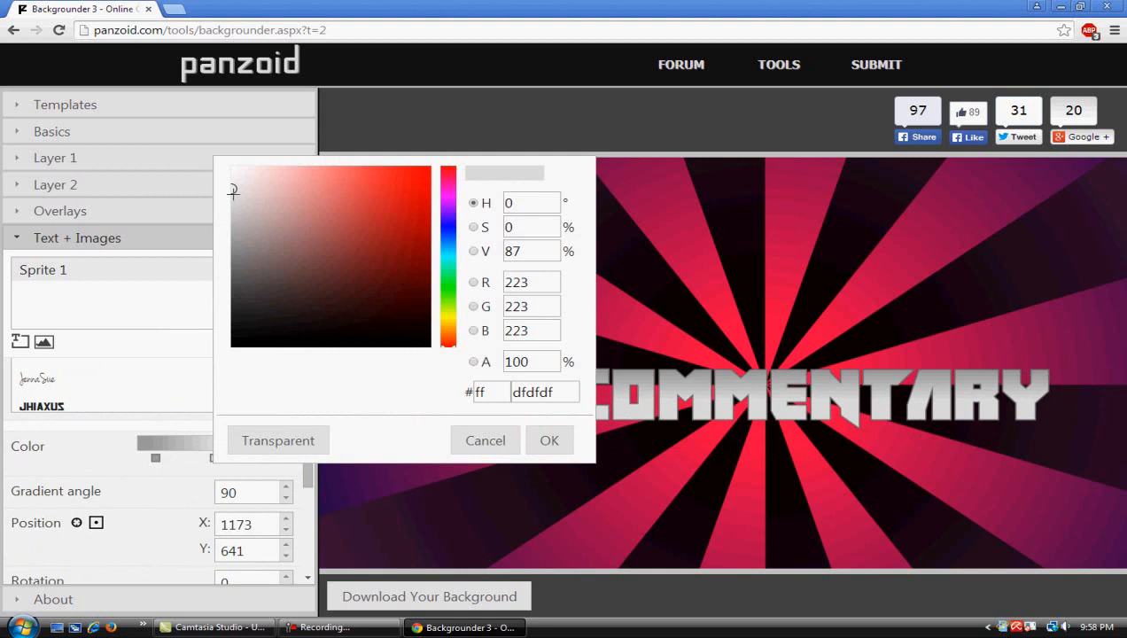
pyautogui.click(549, 439)
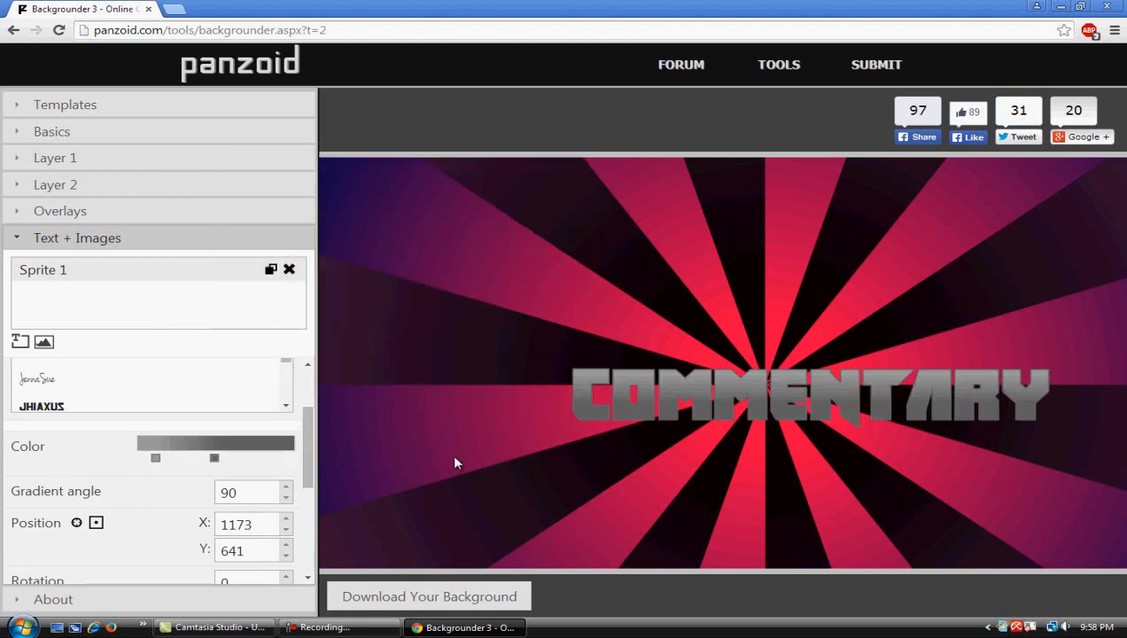
pyautogui.moveTo(724, 456)
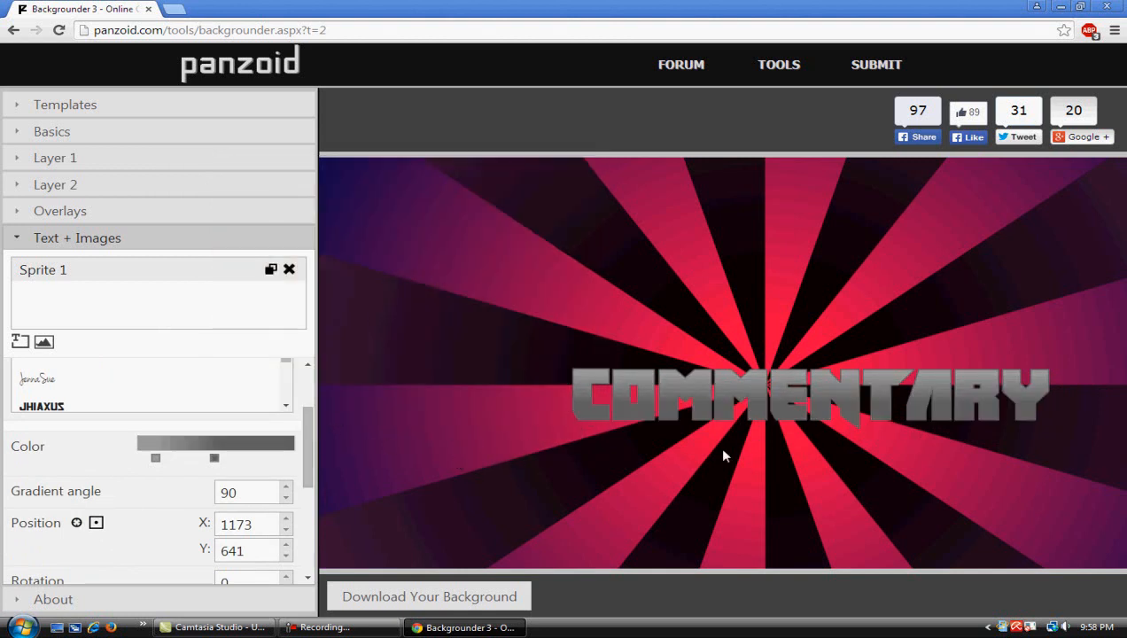
pyautogui.scroll(-3)
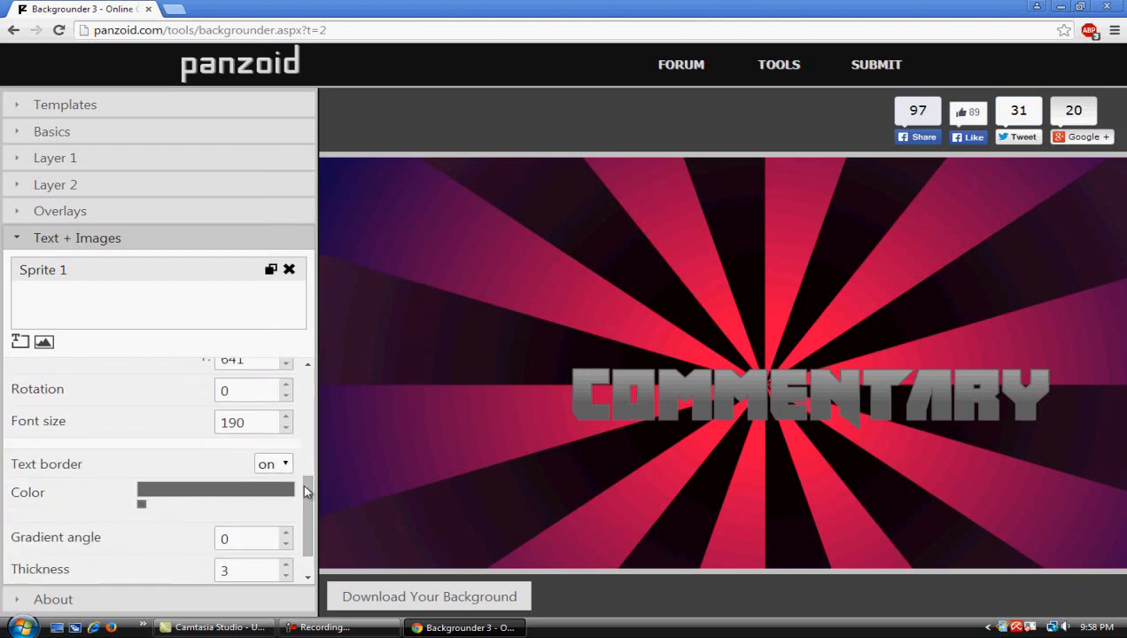
# Switch the text border on.
pyautogui.scroll(-3)
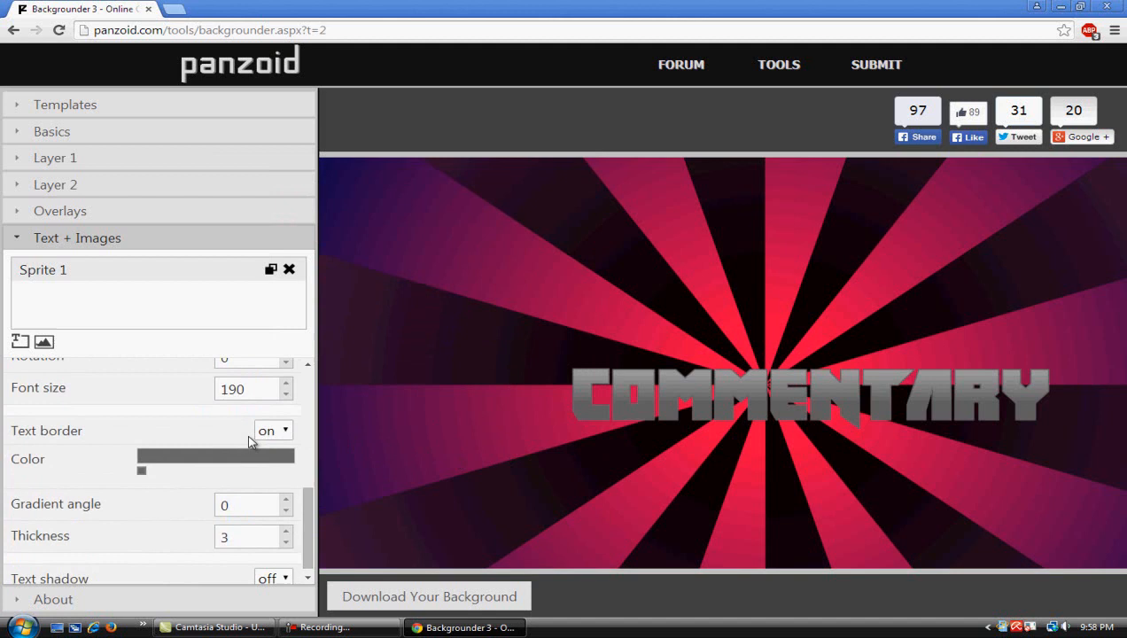
pyautogui.click(273, 431)
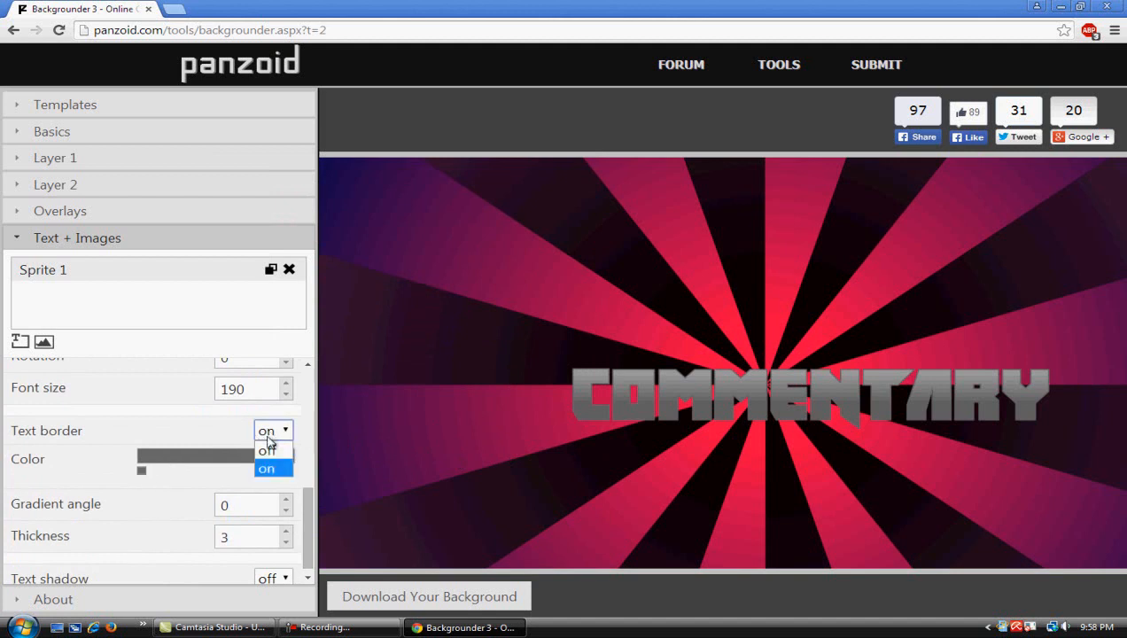
pyautogui.click(265, 450)
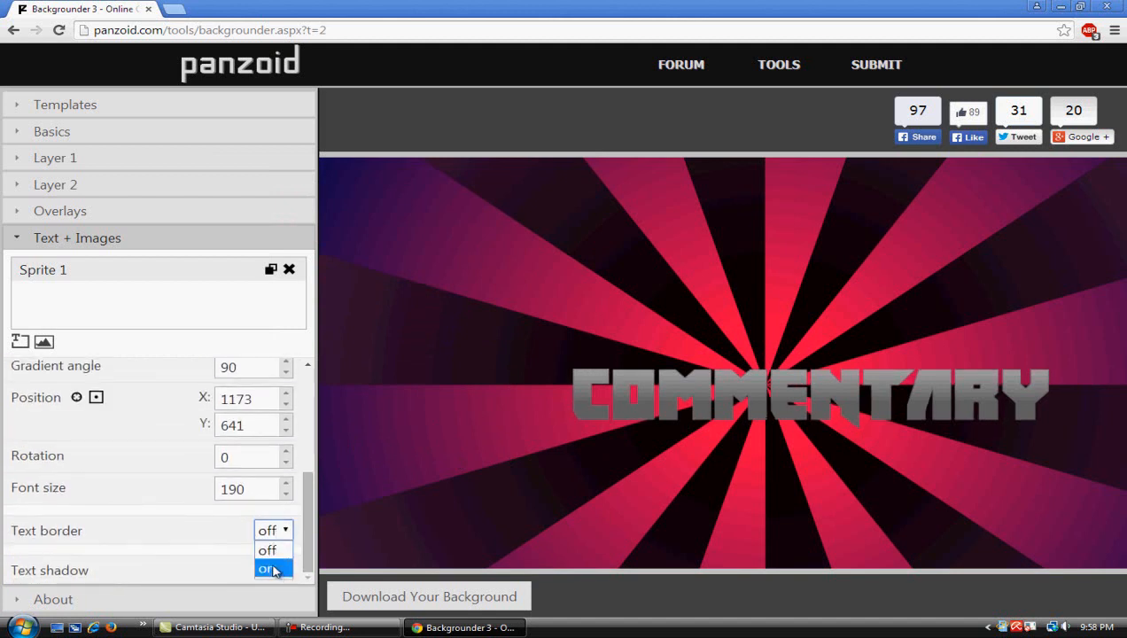
pyautogui.click(265, 569)
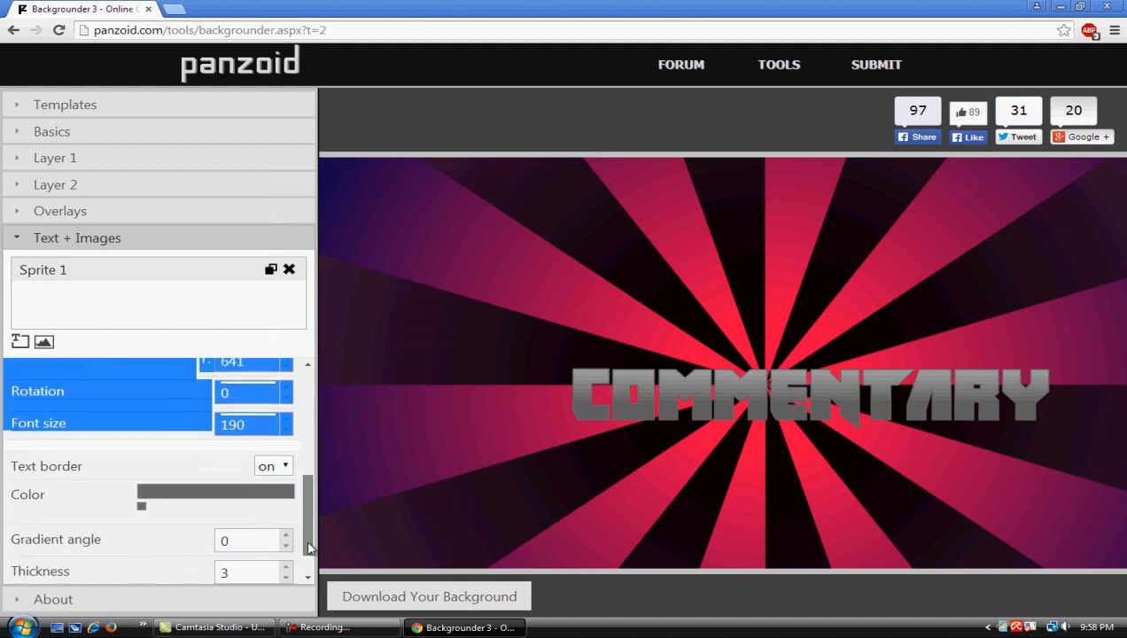
# Give the text border a near-black colour and thickness 8.
pyautogui.click(216, 492)
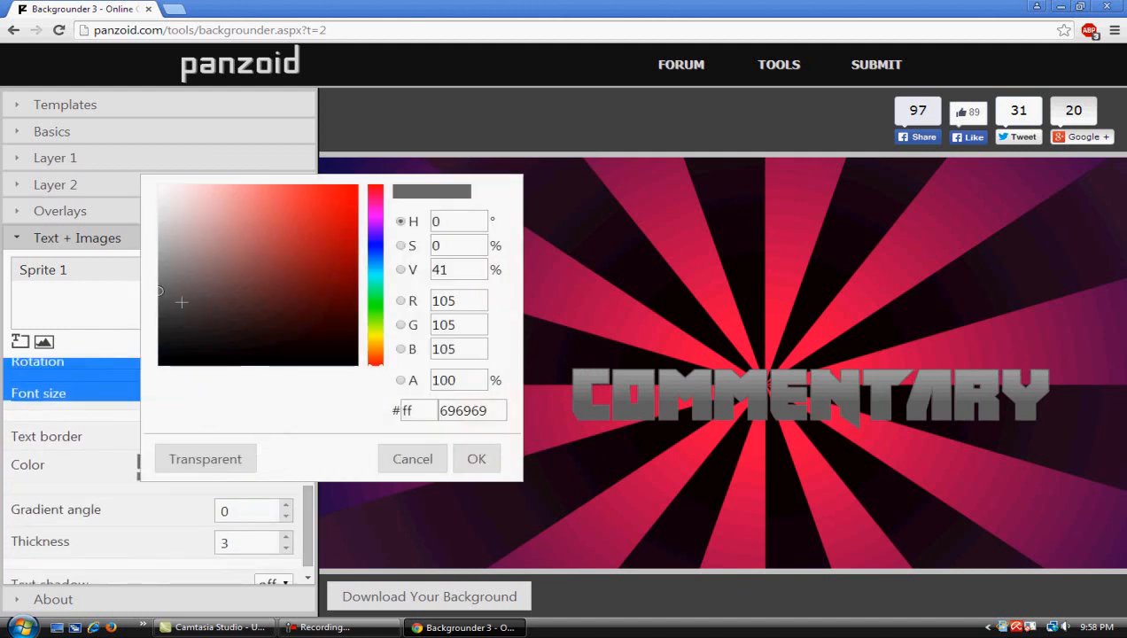
pyautogui.click(163, 344)
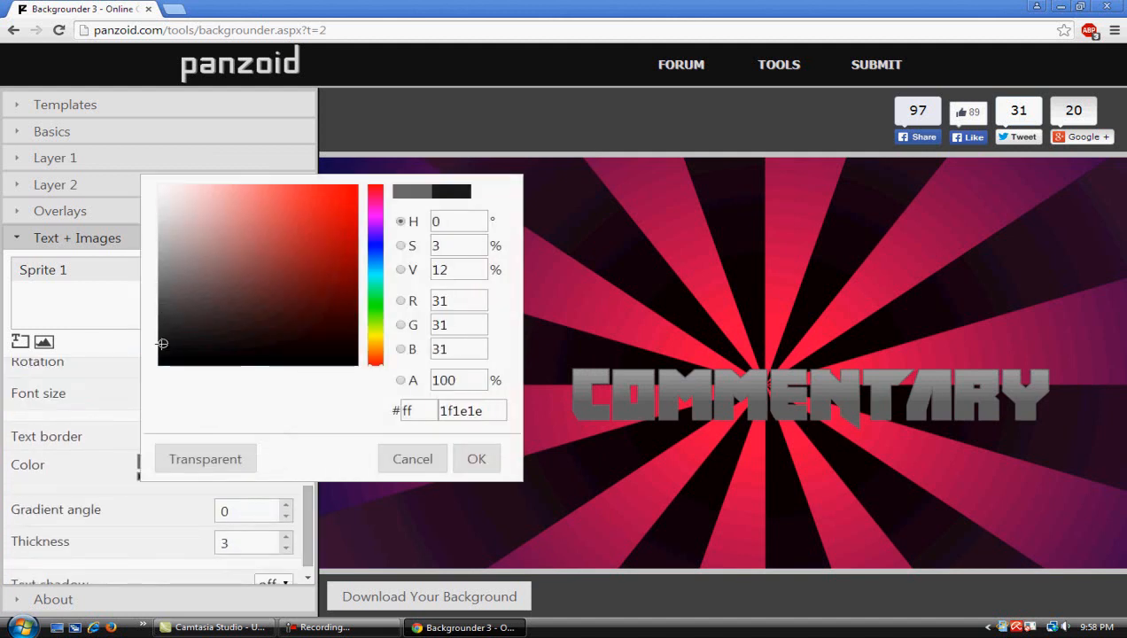
pyautogui.click(477, 457)
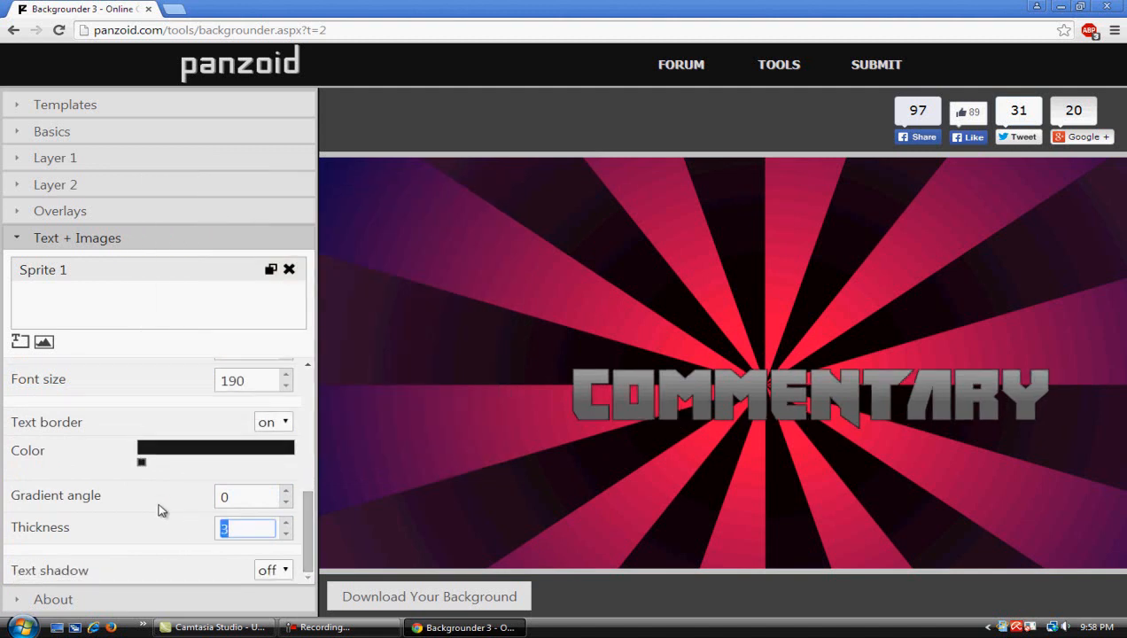
pyautogui.write('8')
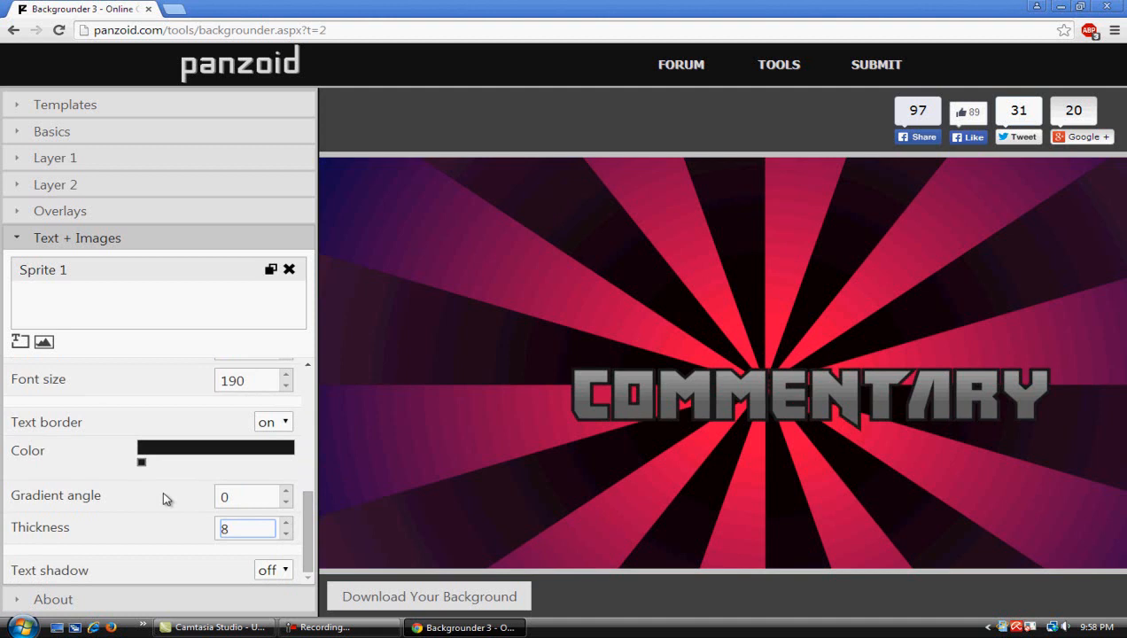
pyautogui.moveTo(316, 507)
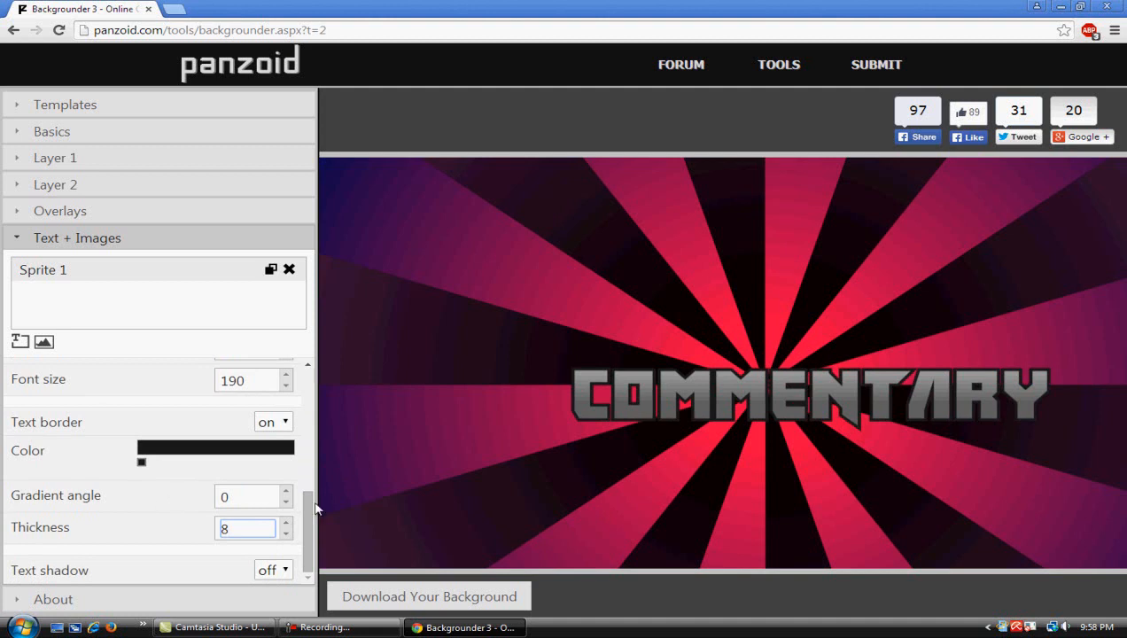
# Enable a text shadow with blur 100 in a light near-white colour for a glow.
pyautogui.click(273, 570)
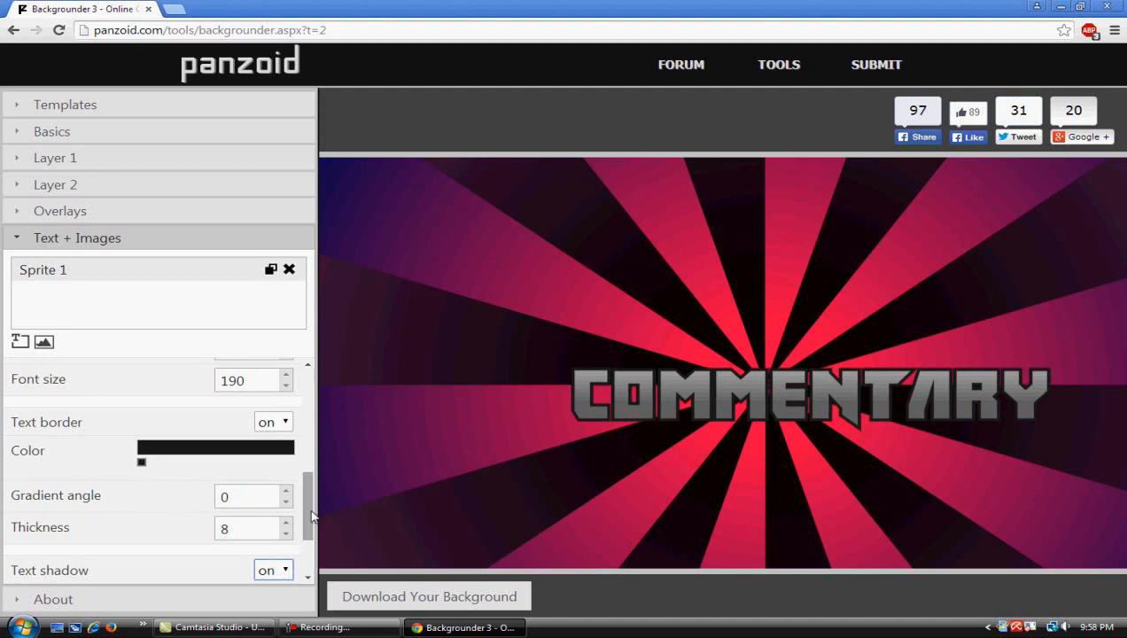
pyautogui.scroll(-3)
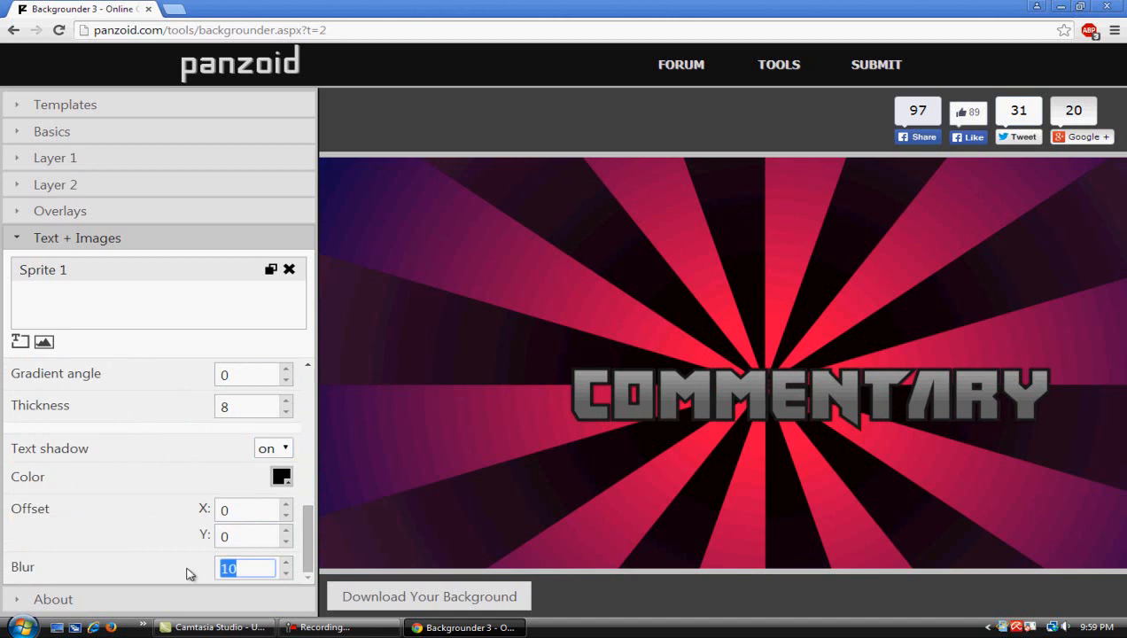
pyautogui.write('100')
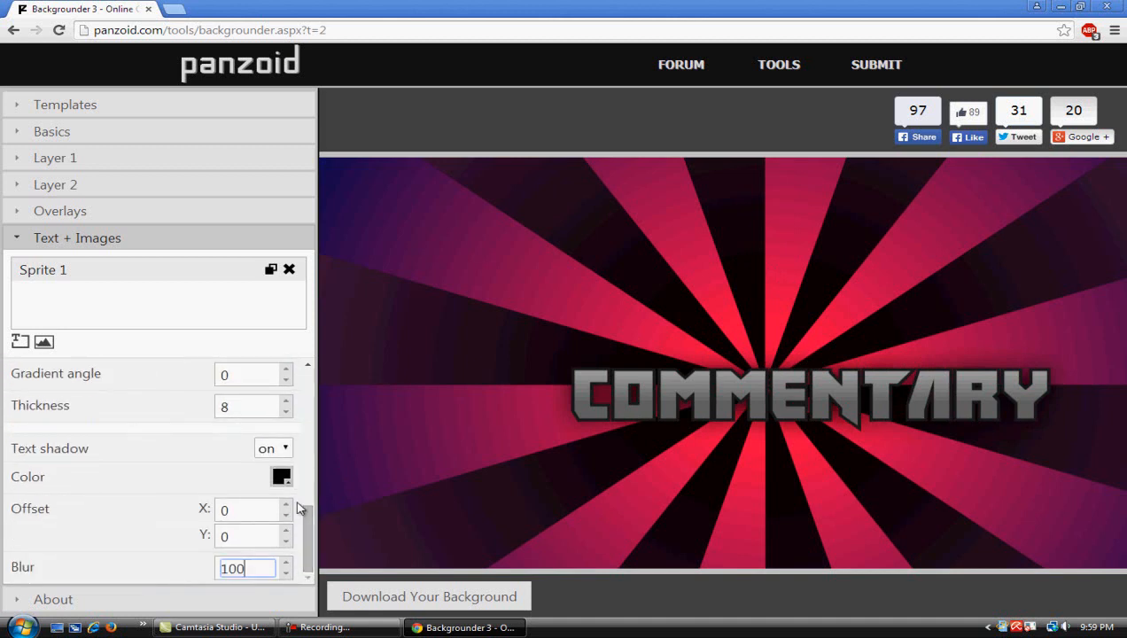
pyautogui.click(280, 476)
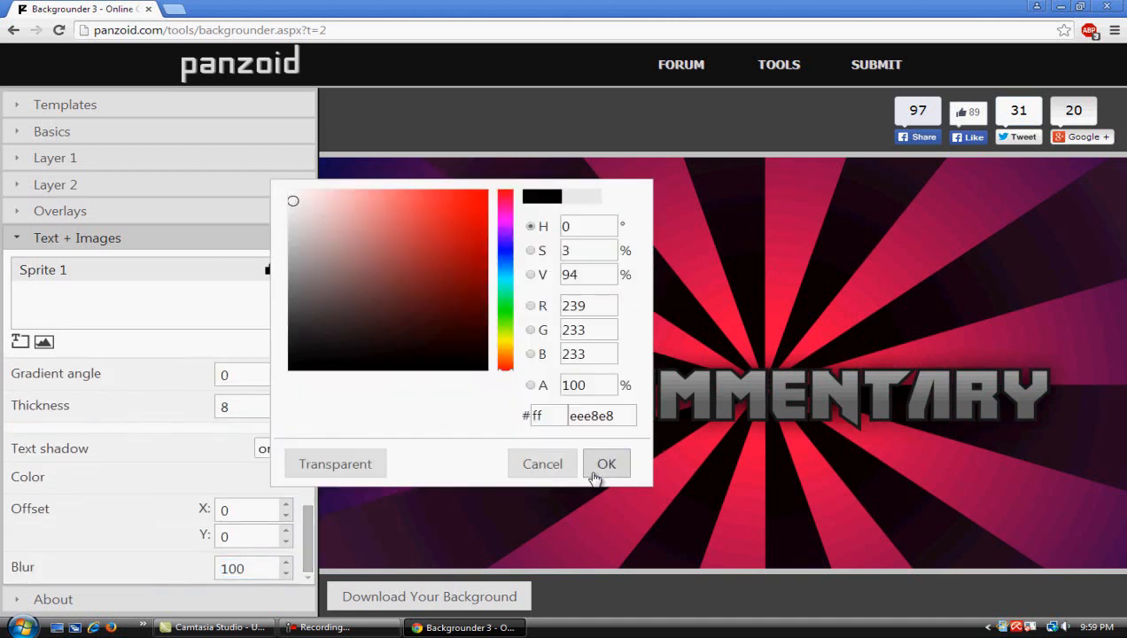
pyautogui.click(606, 464)
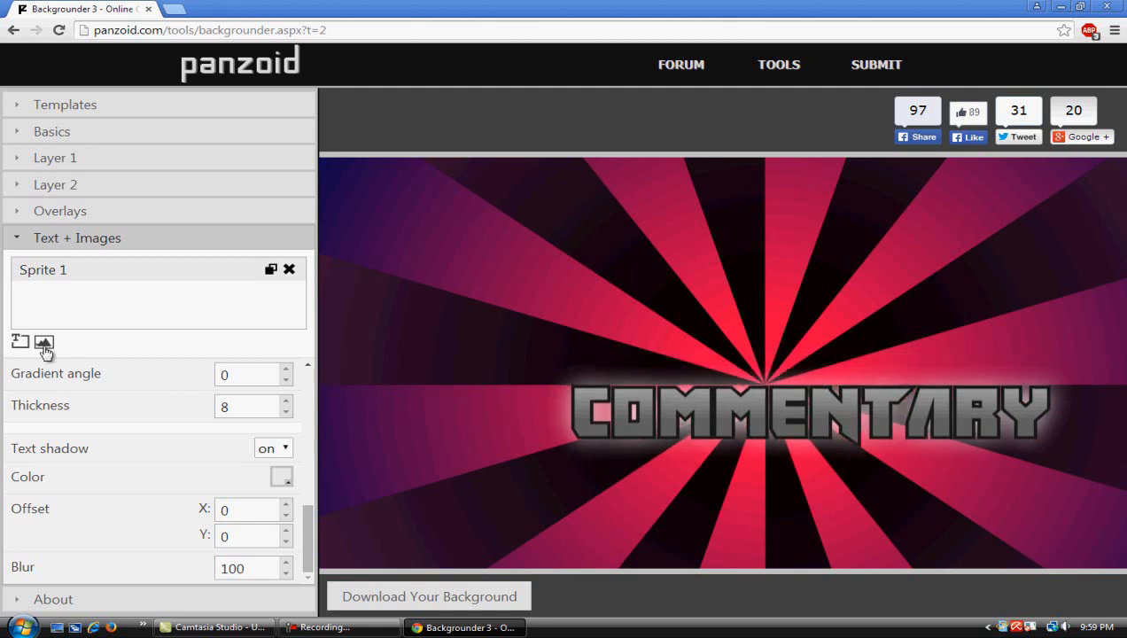
pyautogui.moveTo(19, 343)
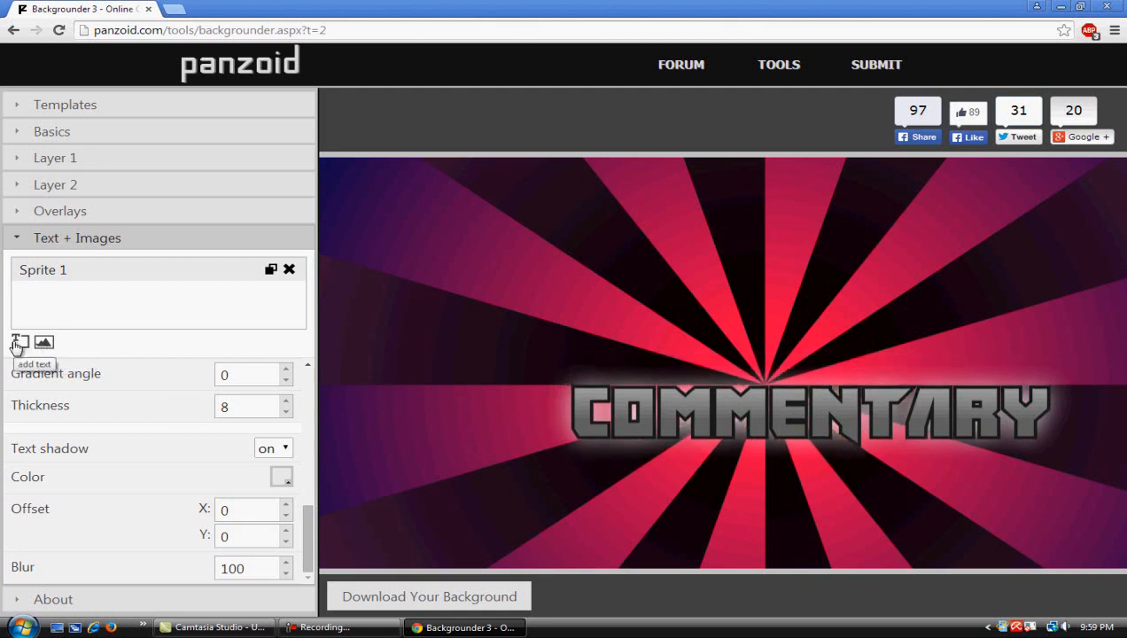
# Add an image Sprite 2, start browsing for a file and cancel without loading one.
pyautogui.click(43, 344)
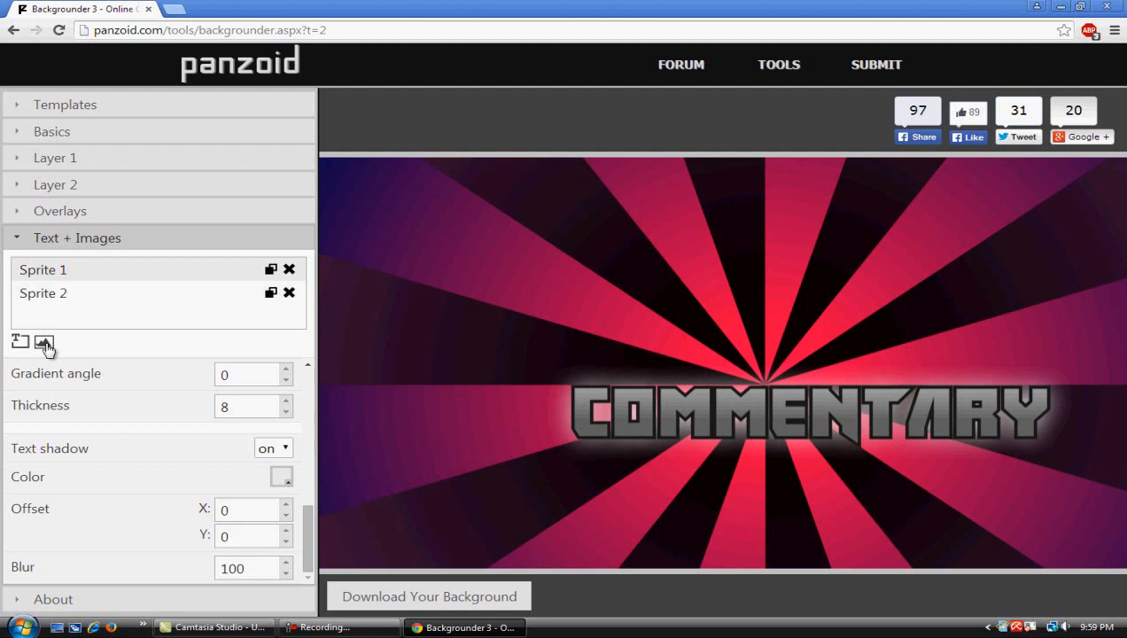
pyautogui.click(42, 342)
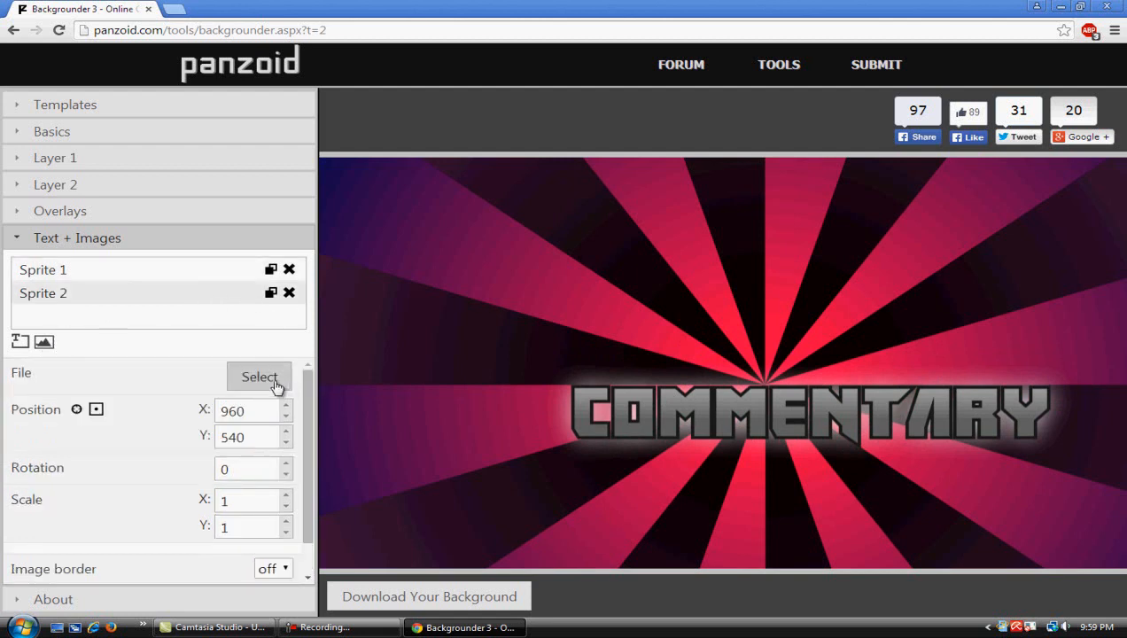
pyautogui.click(258, 376)
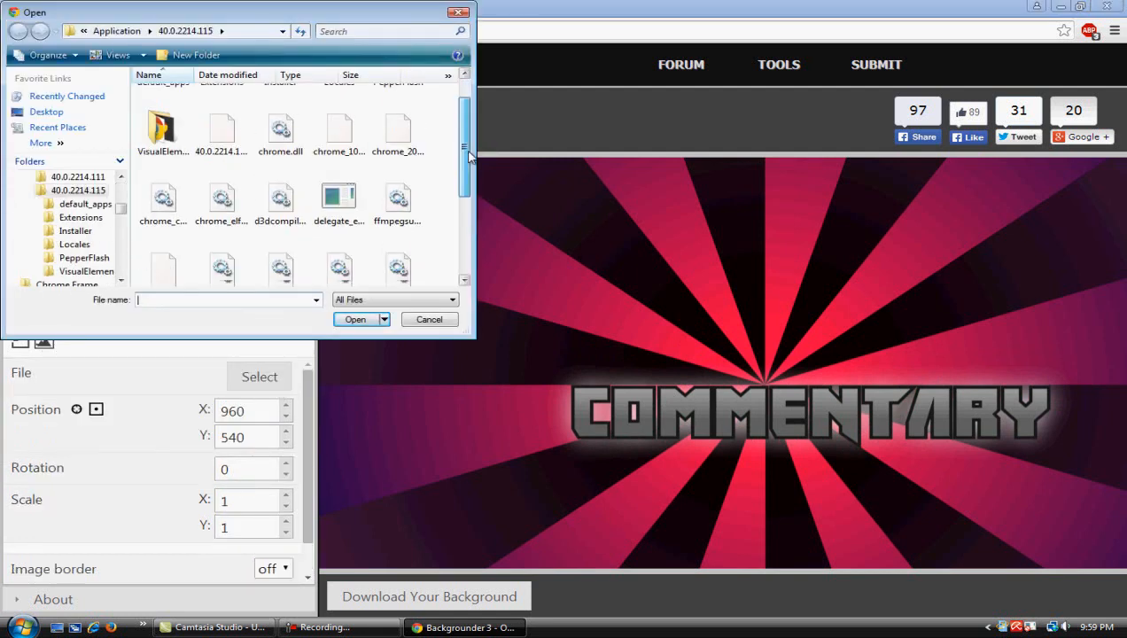
pyautogui.click(428, 319)
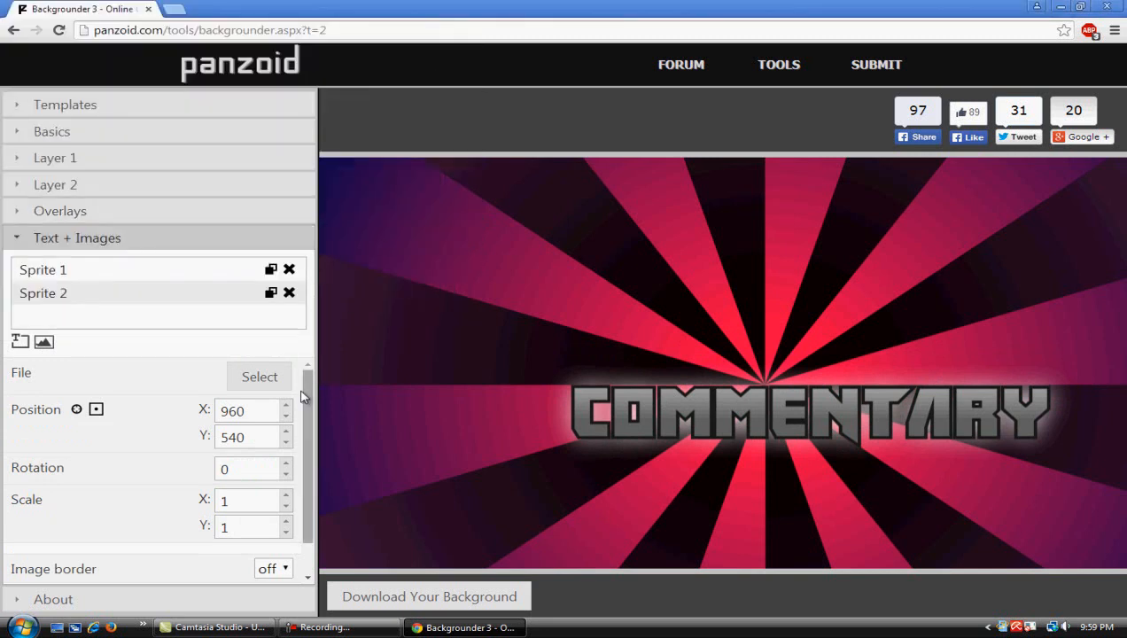
pyautogui.scroll(-3)
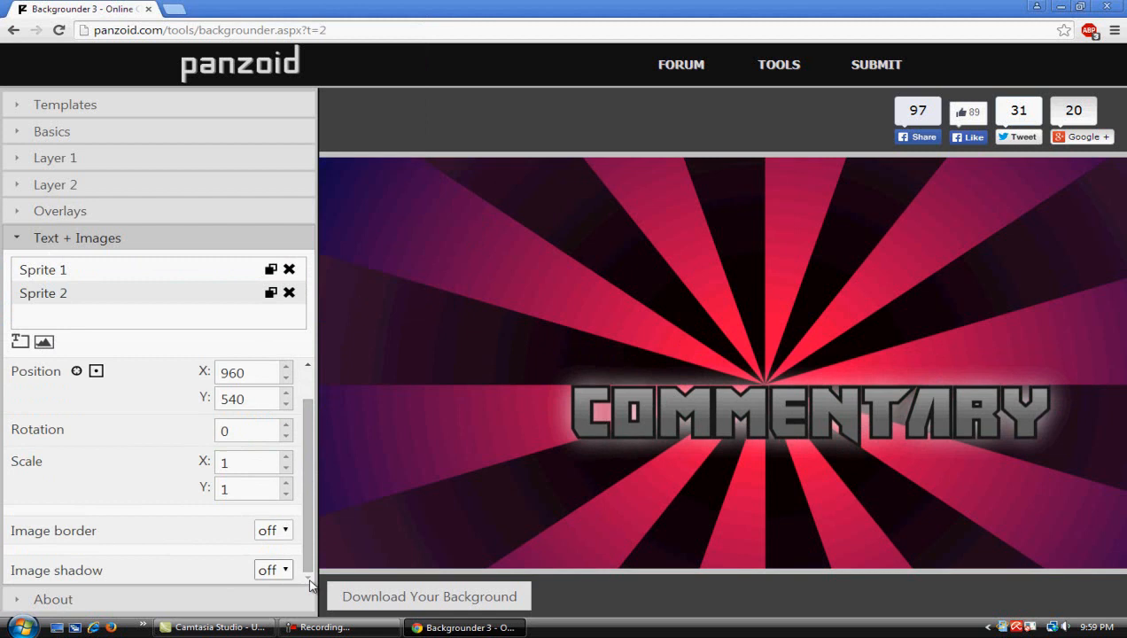
pyautogui.moveTo(406, 611)
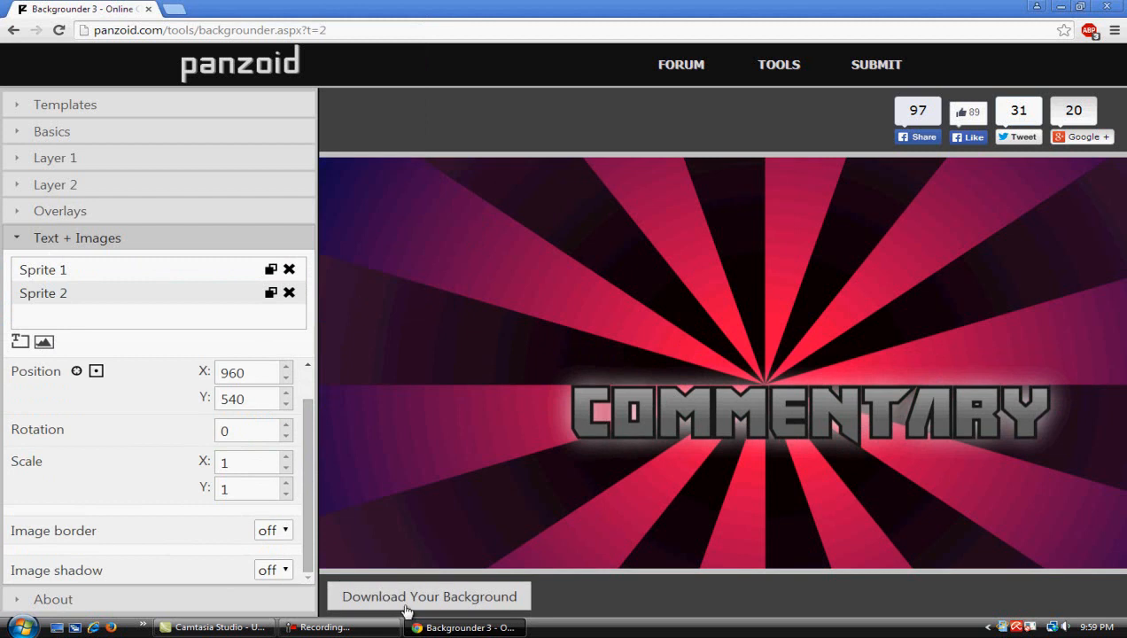
# Render the thumbnail, download the PNG and return to the editor.
pyautogui.click(429, 595)
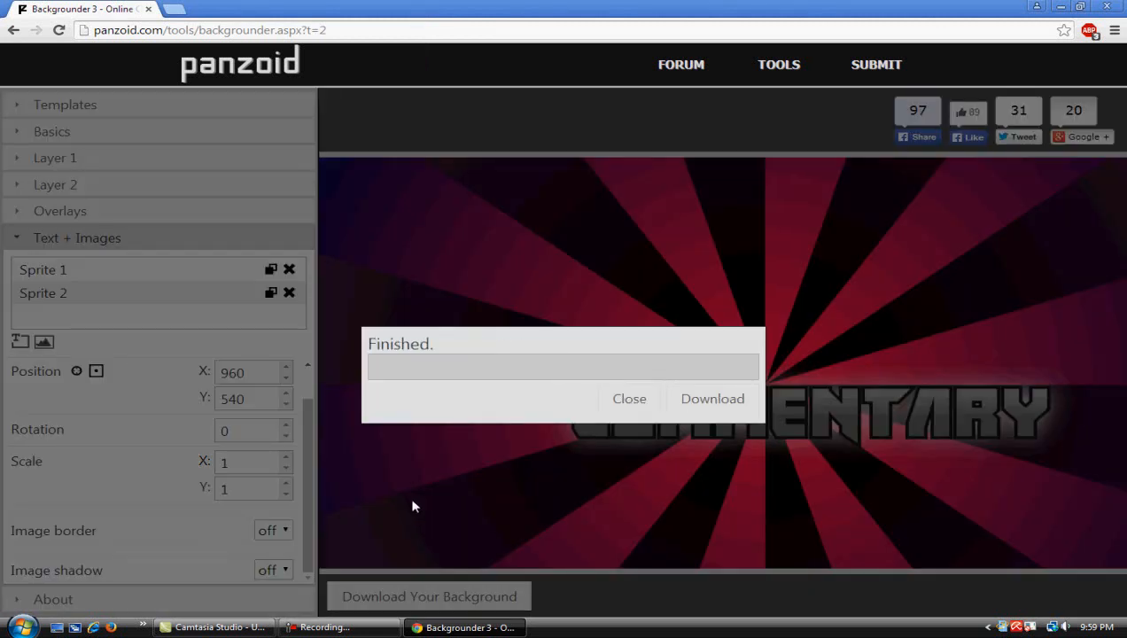
pyautogui.click(712, 397)
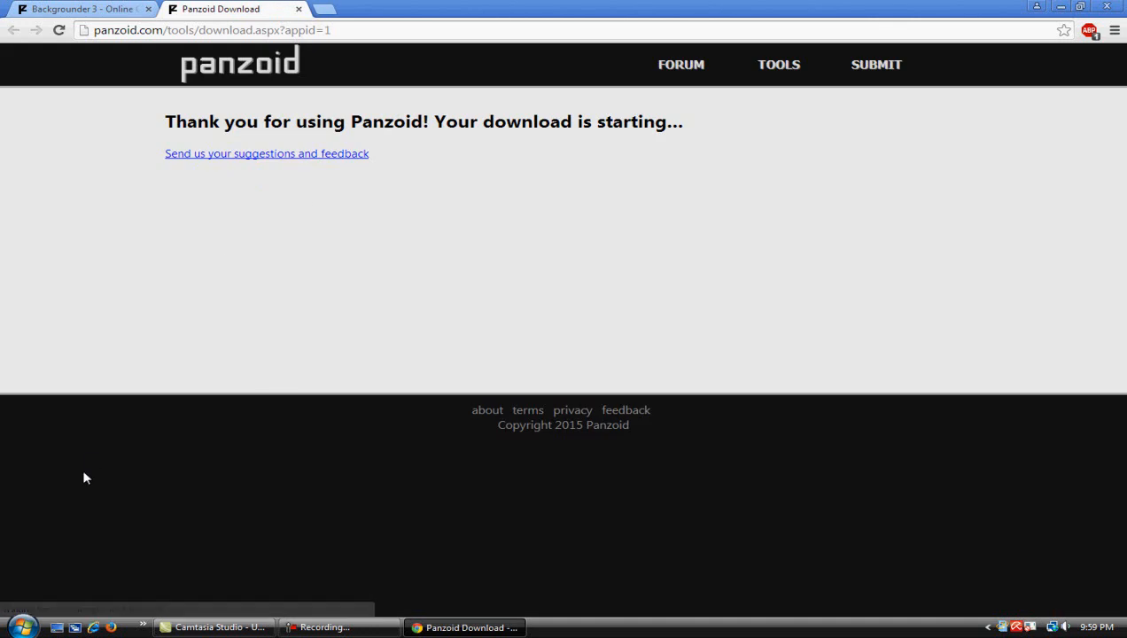
pyautogui.moveTo(64, 601)
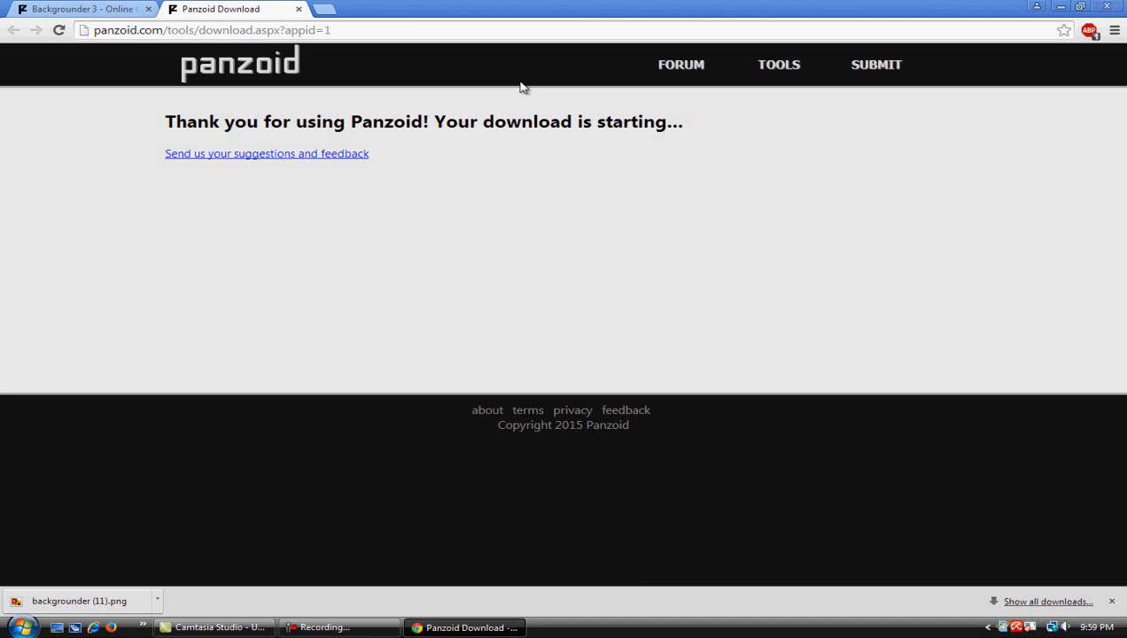
pyautogui.click(85, 9)
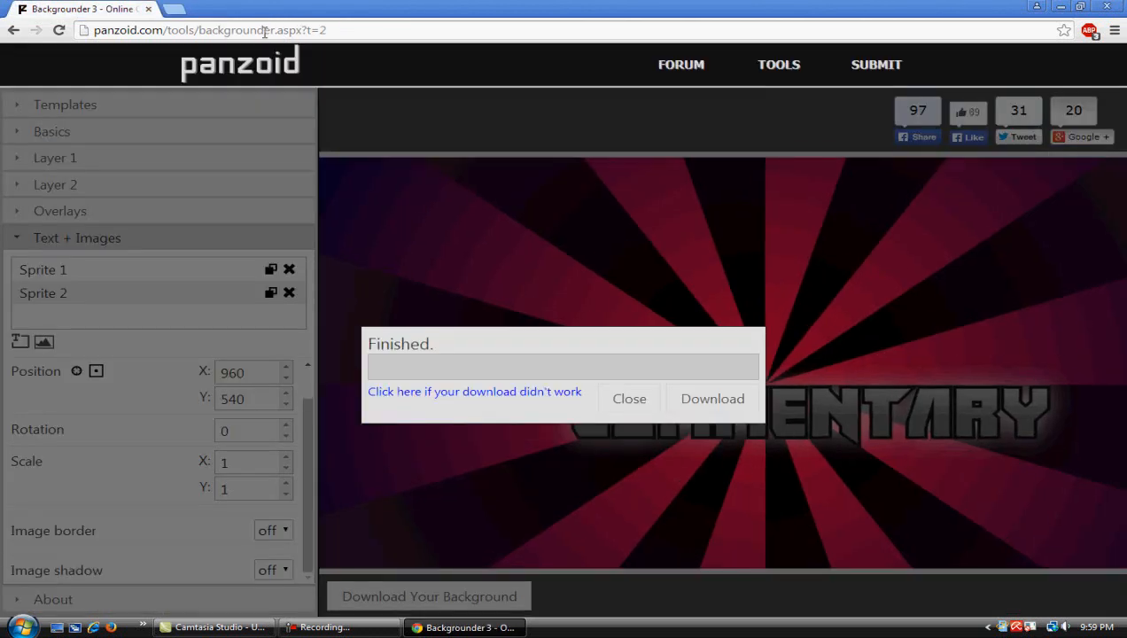